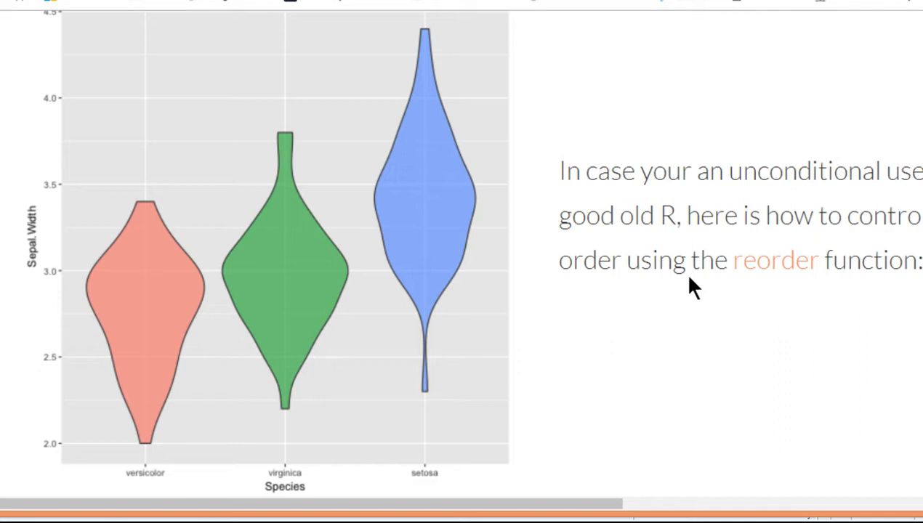
pyautogui.moveTo(119, 309)
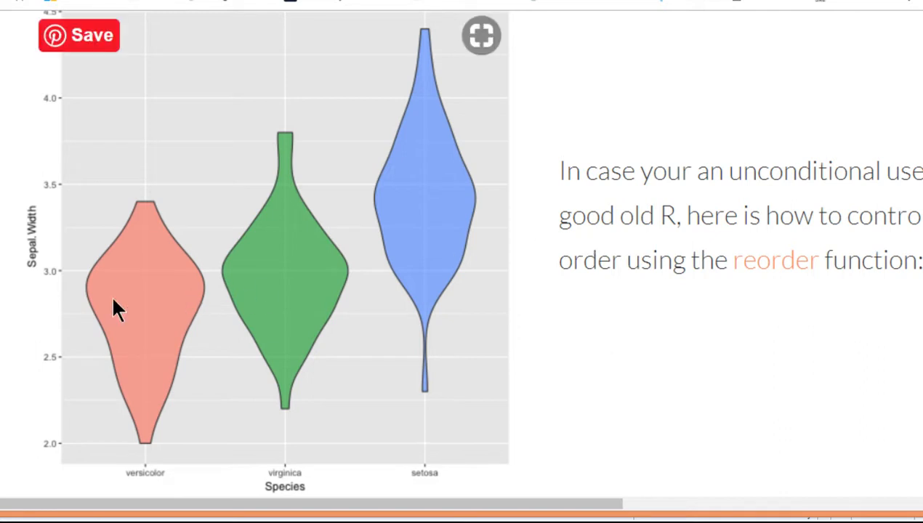
pyautogui.moveTo(148, 301)
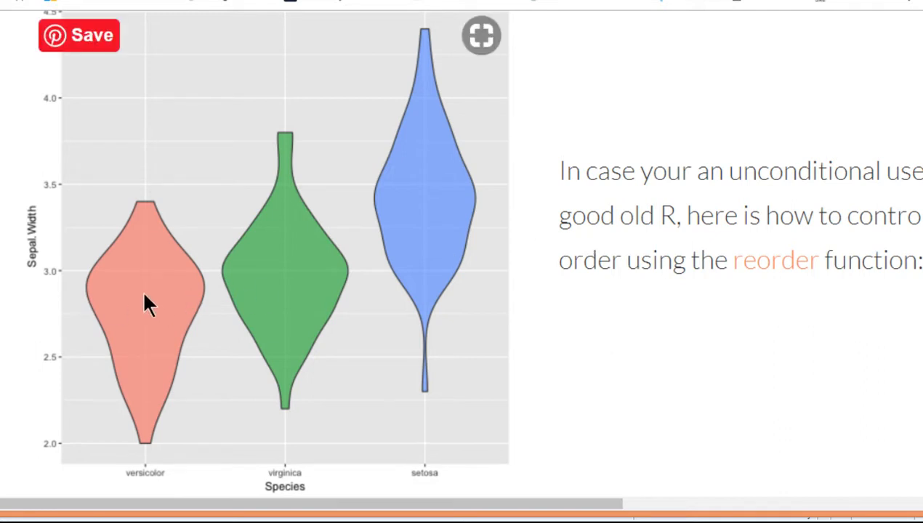
pyautogui.moveTo(149, 385)
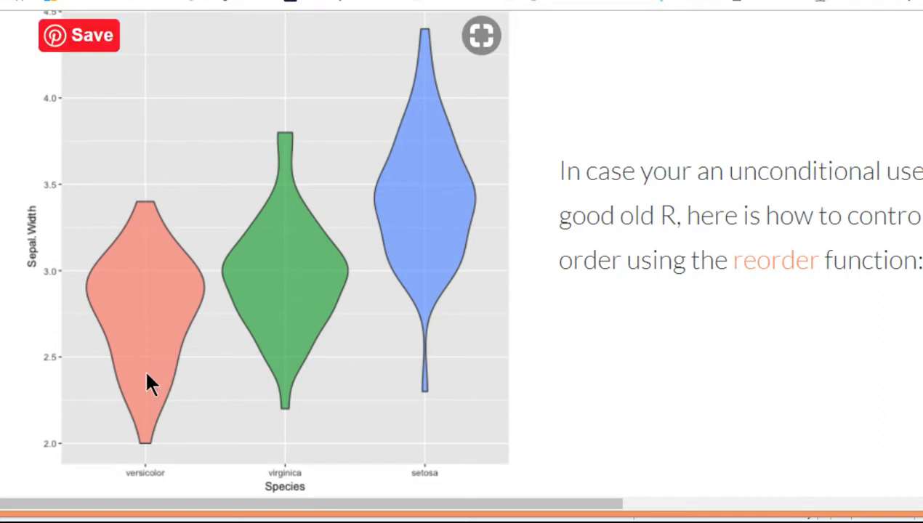
pyautogui.moveTo(159, 457)
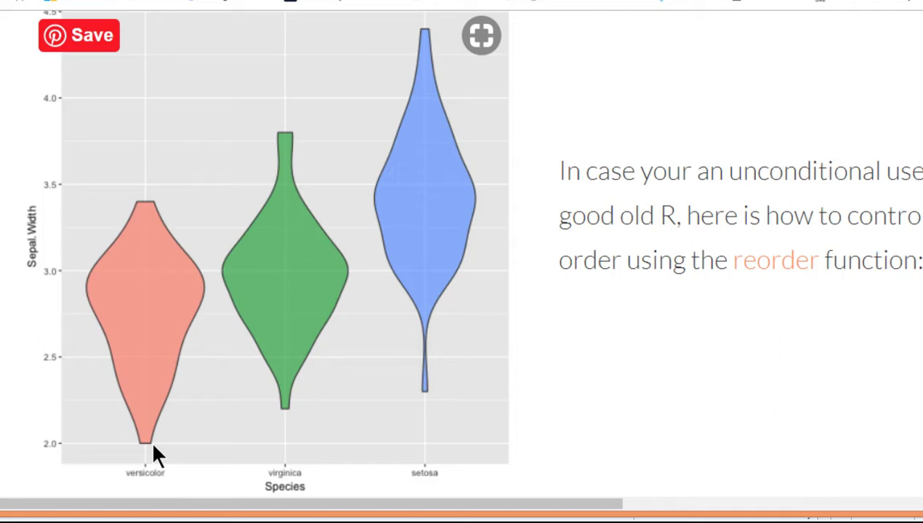
pyautogui.moveTo(153, 202)
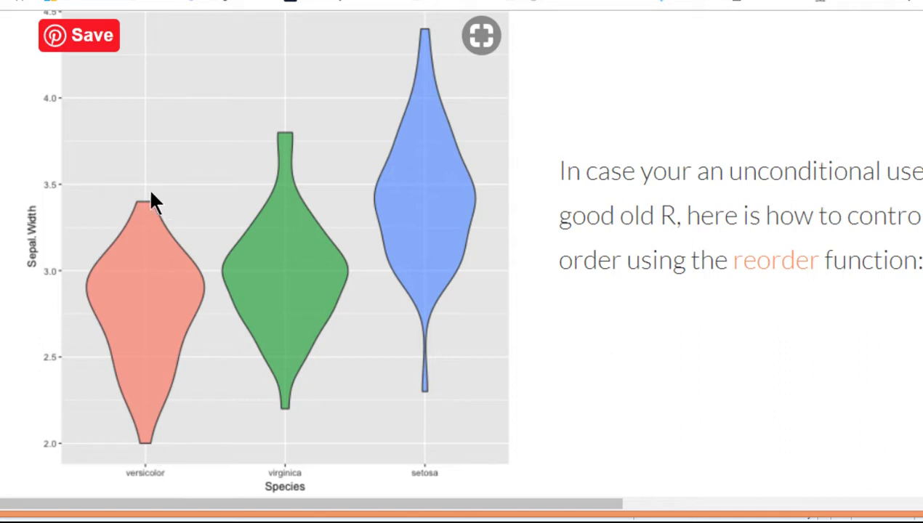
pyautogui.moveTo(160, 225)
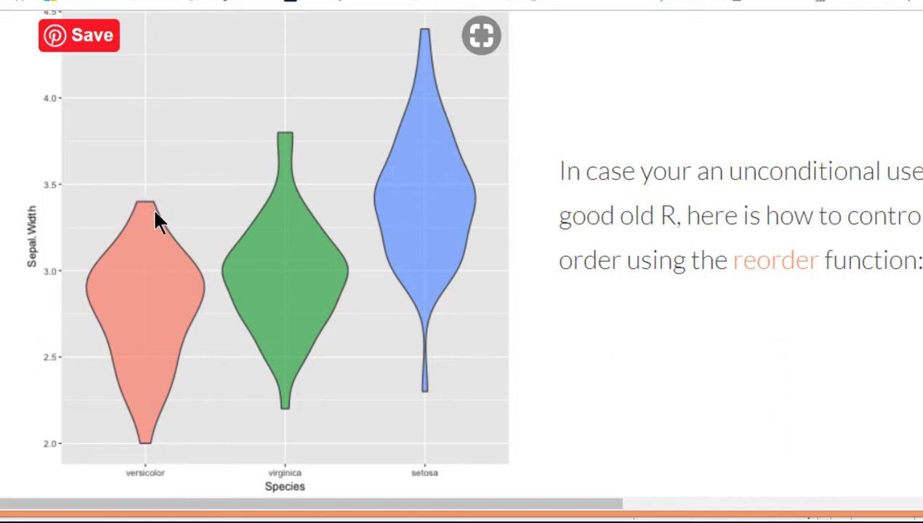
pyautogui.moveTo(172, 419)
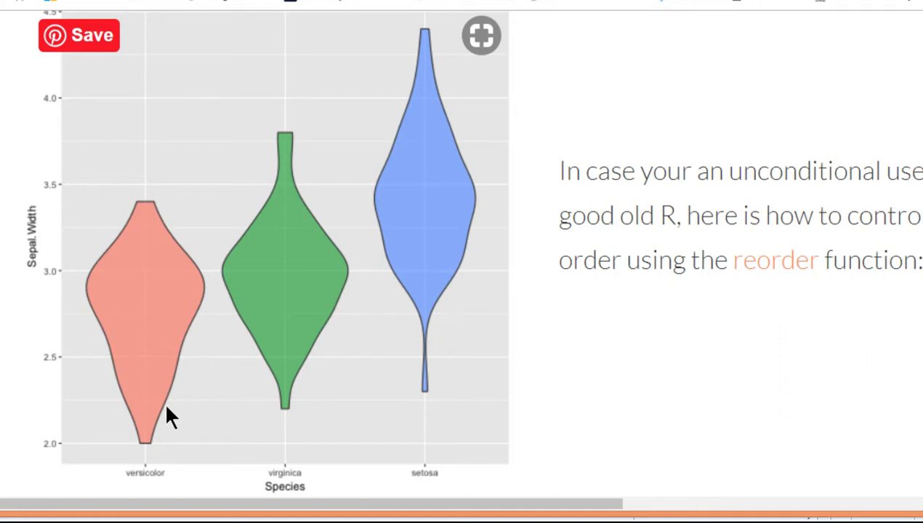
pyautogui.moveTo(154, 207)
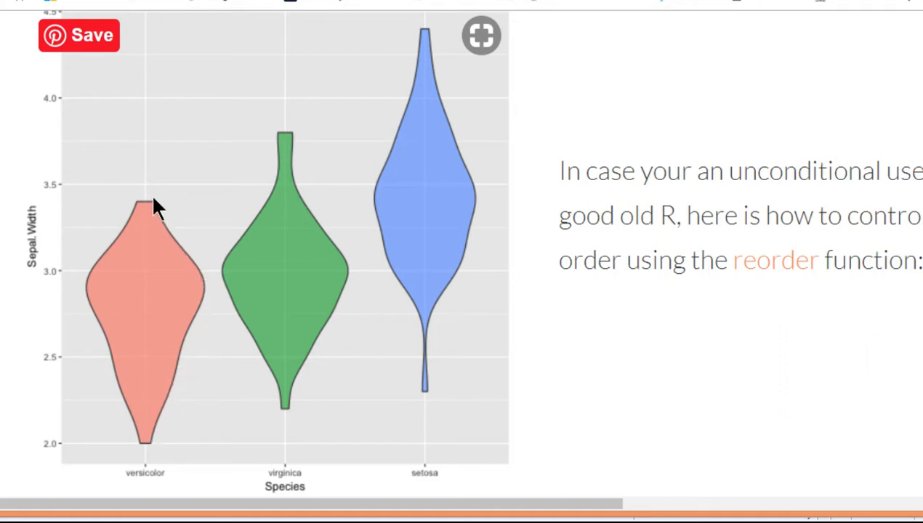
pyautogui.moveTo(163, 416)
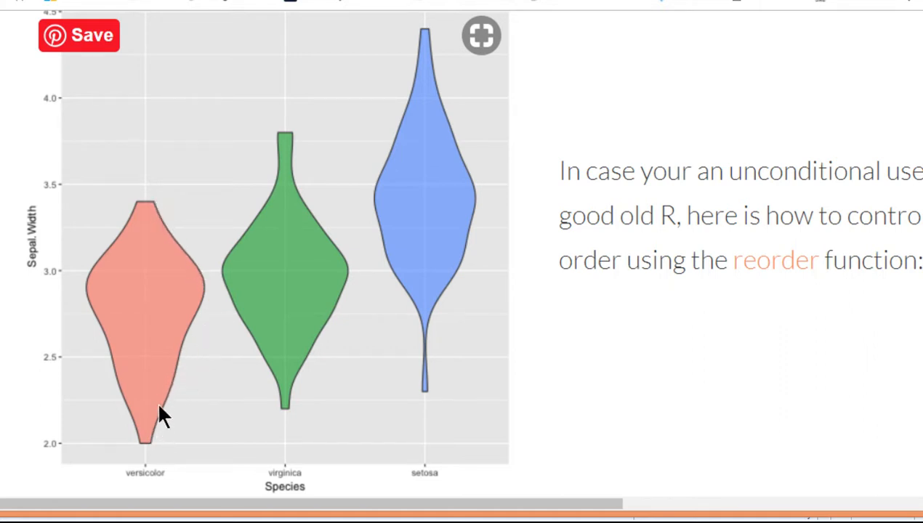
pyautogui.moveTo(206, 282)
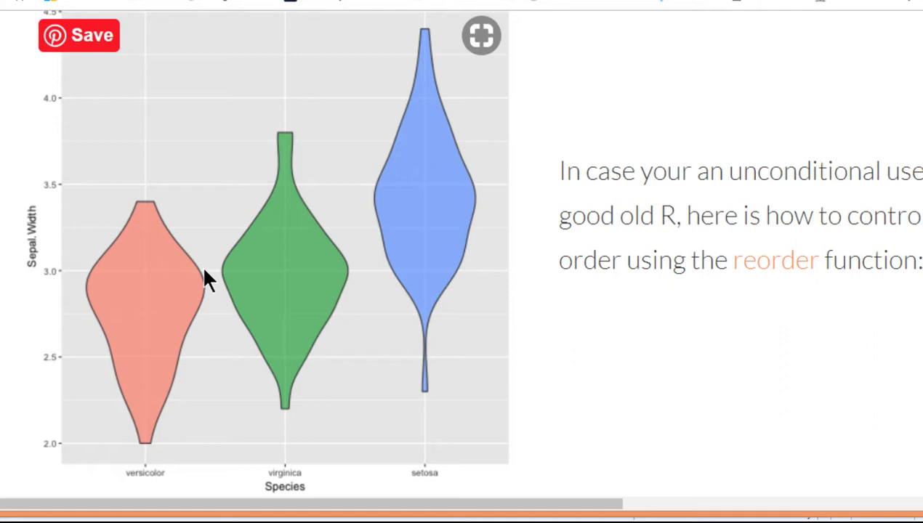
pyautogui.moveTo(154, 456)
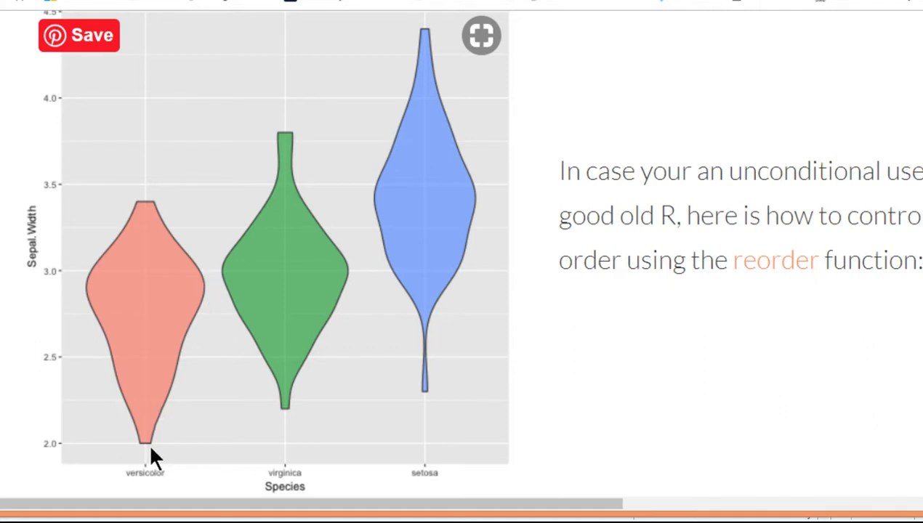
pyautogui.moveTo(206, 456)
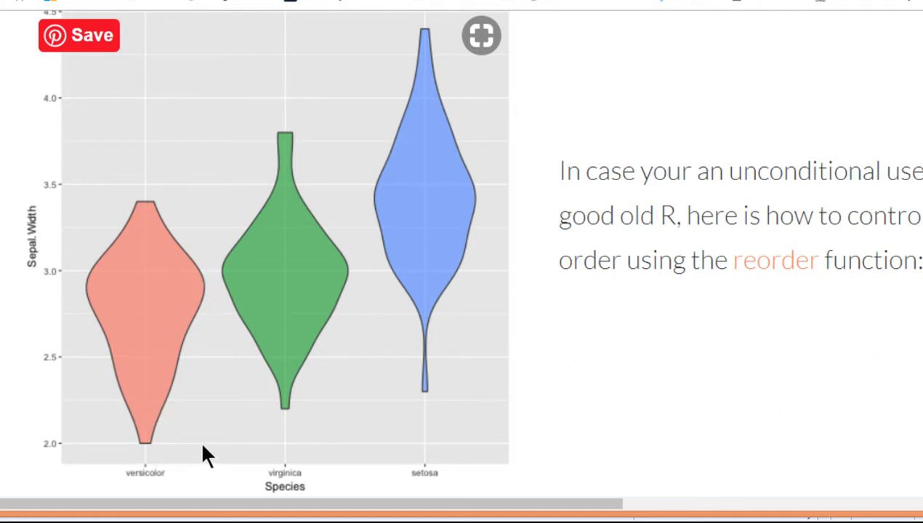
pyautogui.moveTo(149, 458)
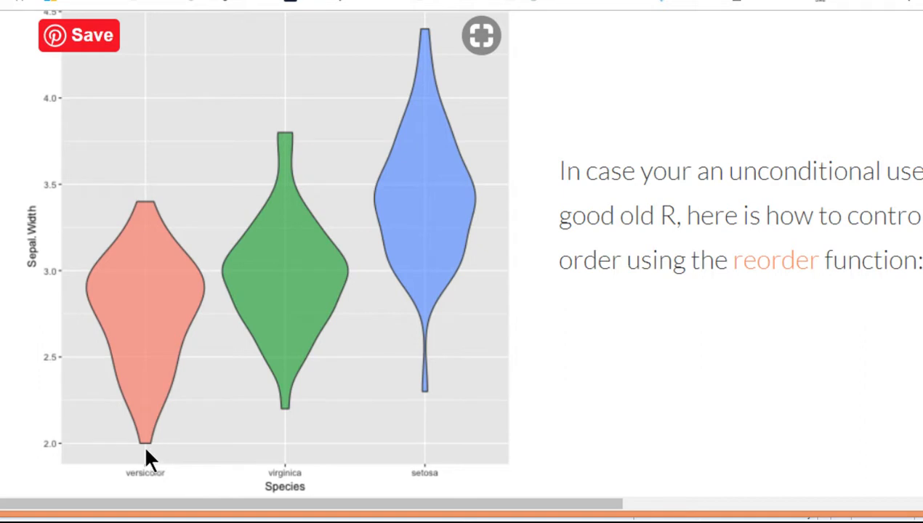
pyautogui.moveTo(231, 451)
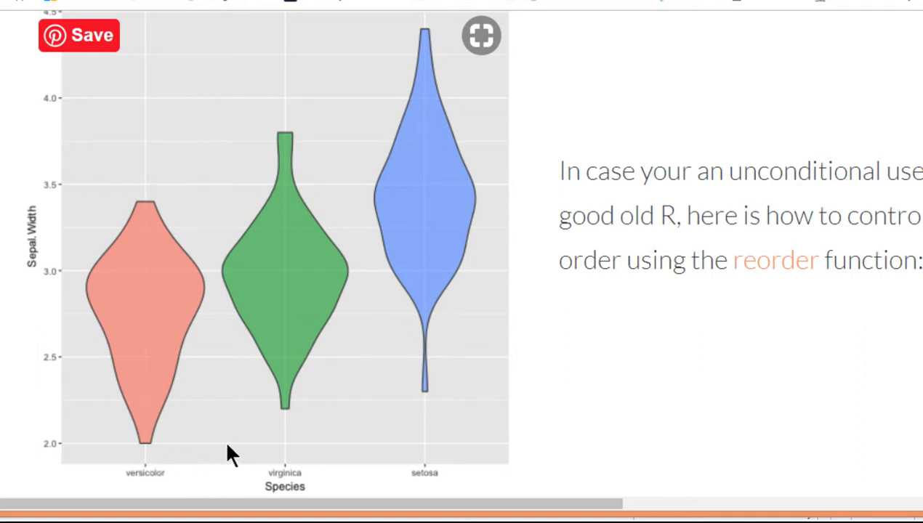
pyautogui.moveTo(128, 453)
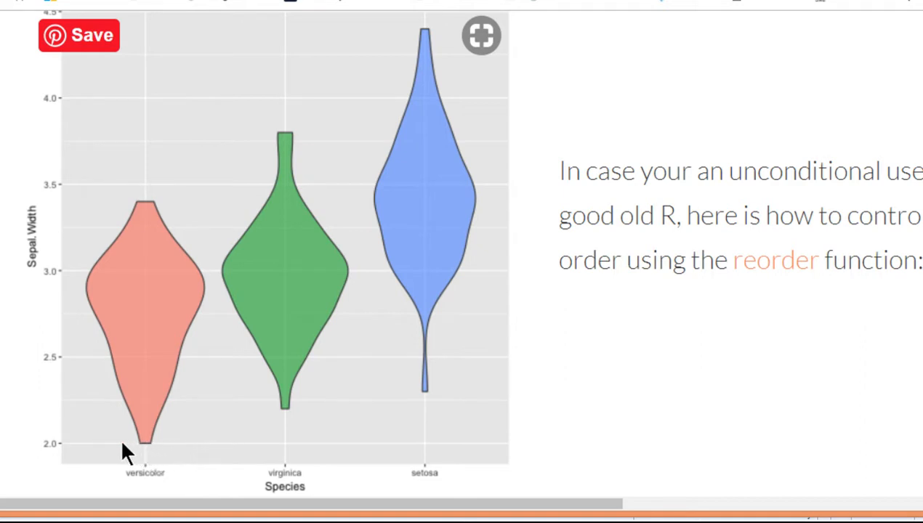
pyautogui.moveTo(65, 451)
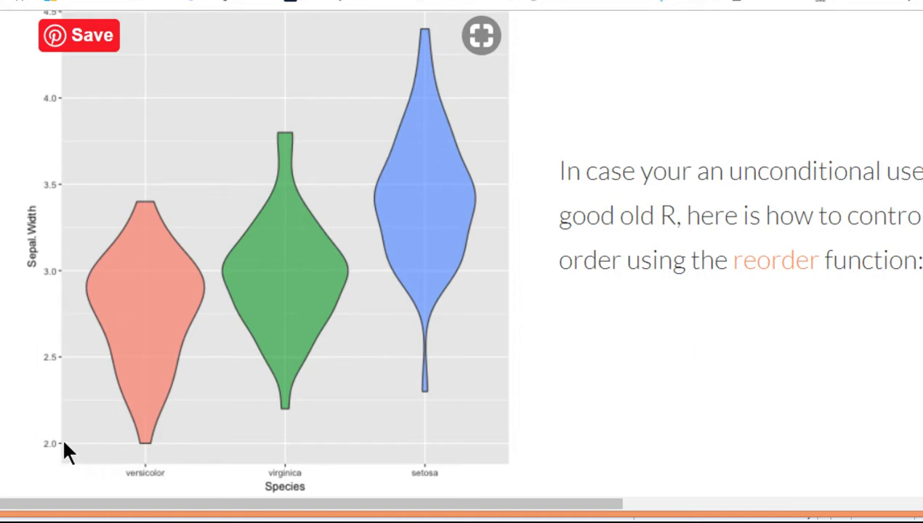
pyautogui.moveTo(140, 301)
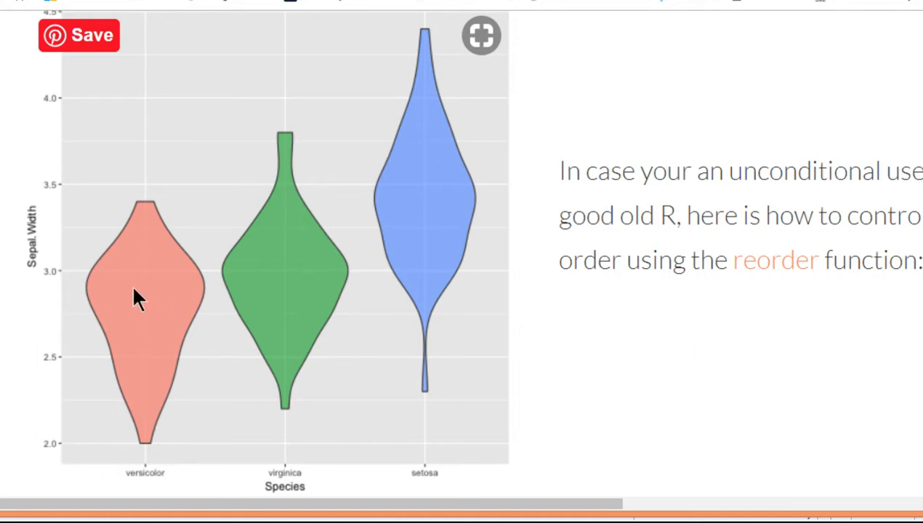
pyautogui.moveTo(182, 298)
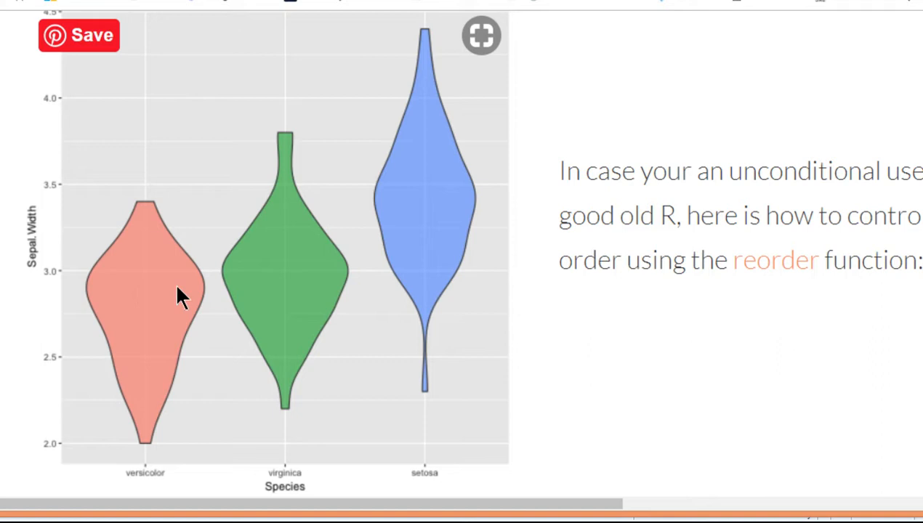
pyautogui.moveTo(143, 296)
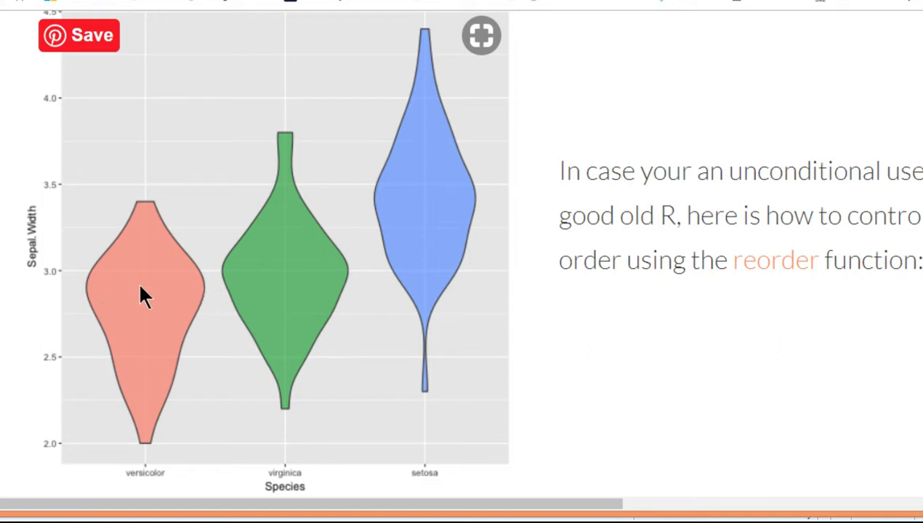
pyautogui.moveTo(448, 205)
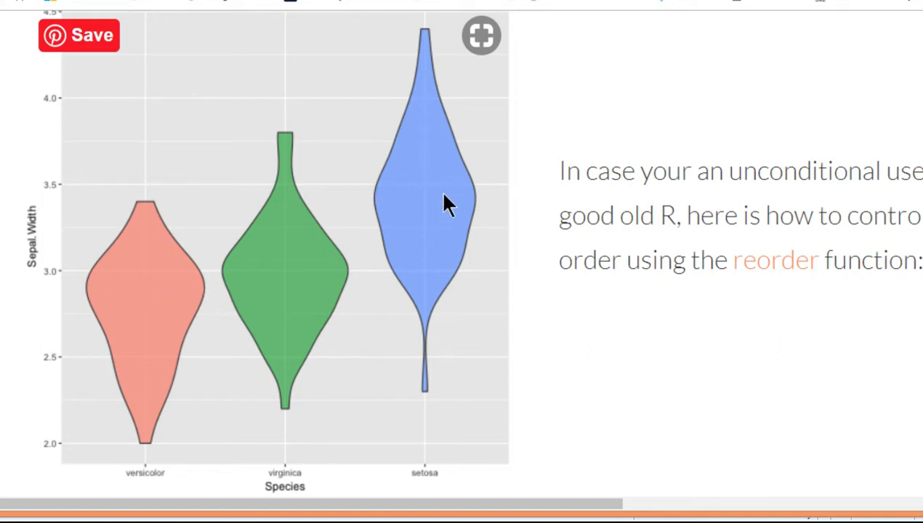
pyautogui.moveTo(429, 189)
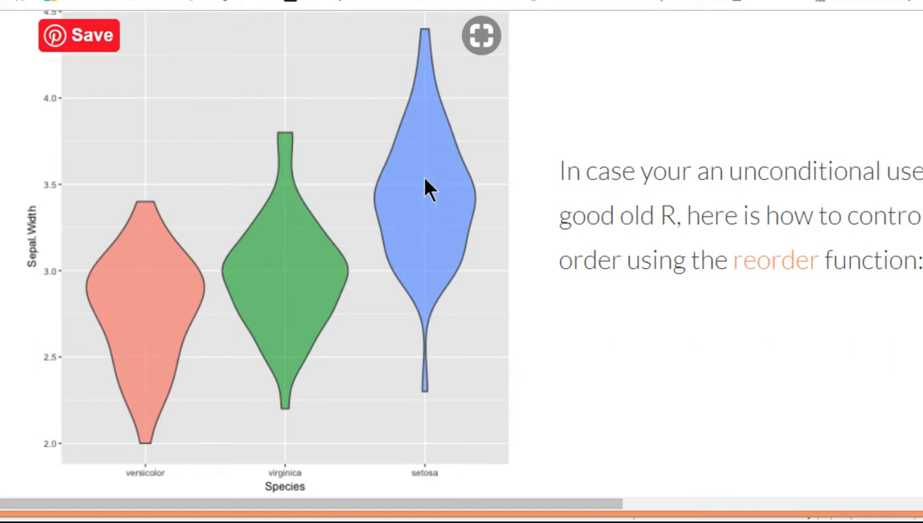
pyautogui.moveTo(435, 211)
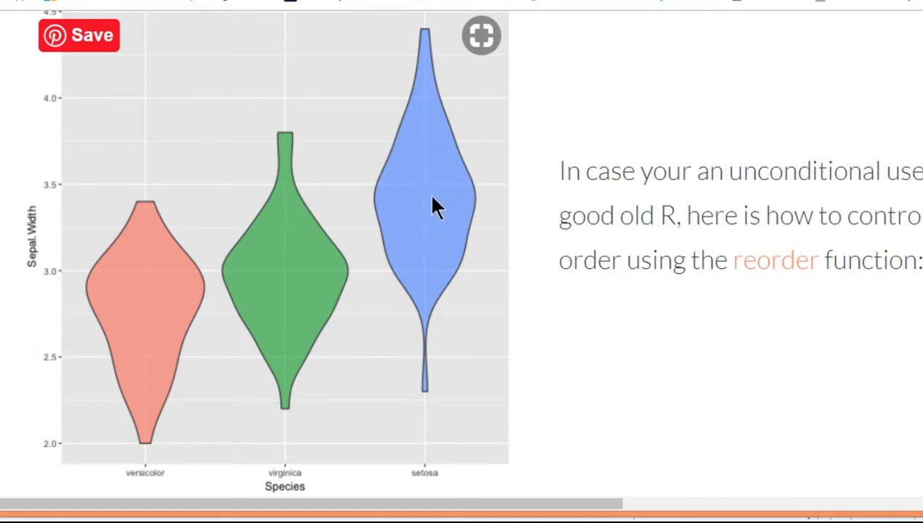
pyautogui.moveTo(428, 148)
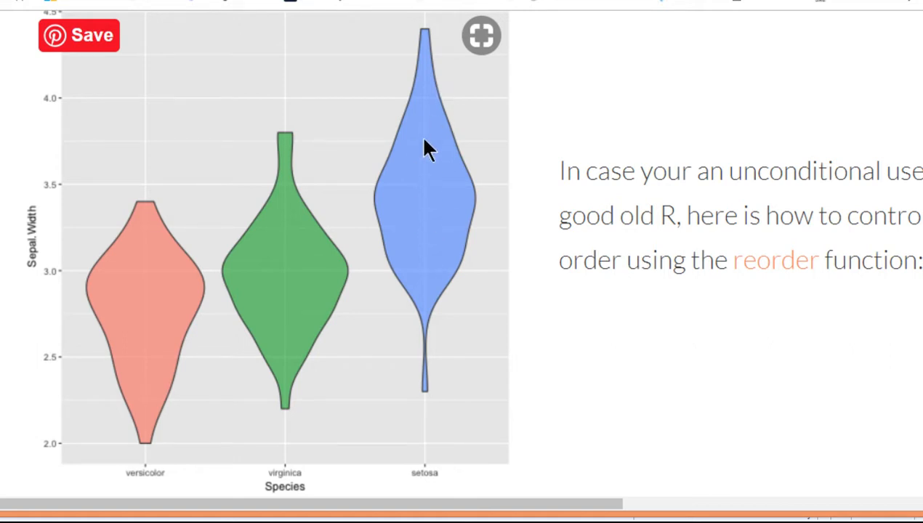
pyautogui.moveTo(450, 216)
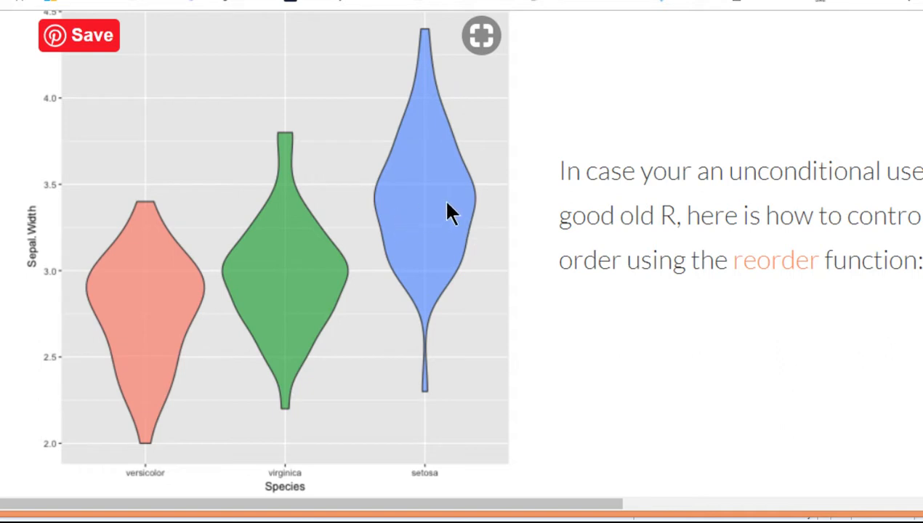
pyautogui.moveTo(468, 254)
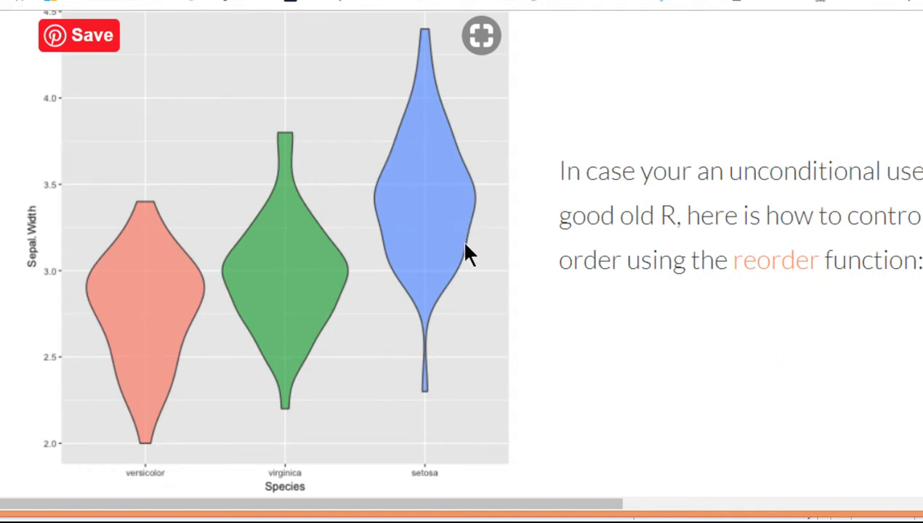
# - Inspect the groups and V1 values of the violin_plots_spss2 dataset in the Data Editor
pyautogui.scroll(-3)
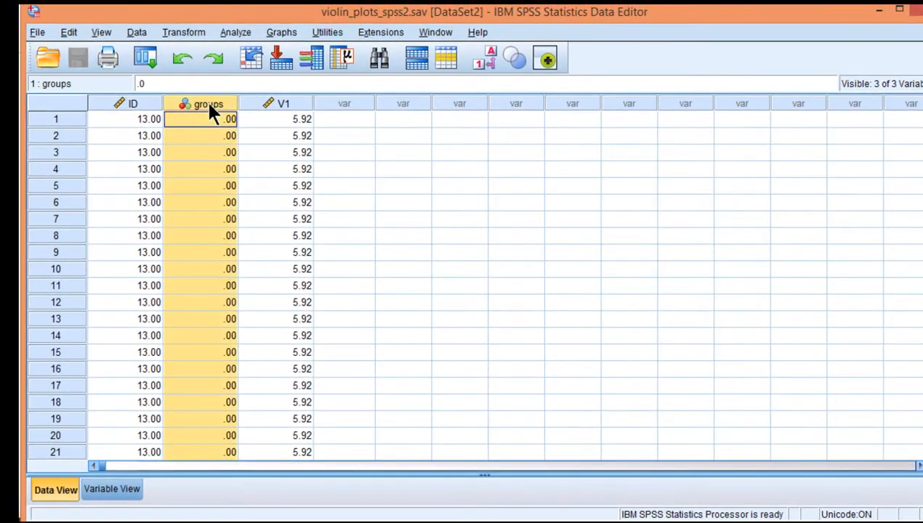
pyautogui.click(201, 119)
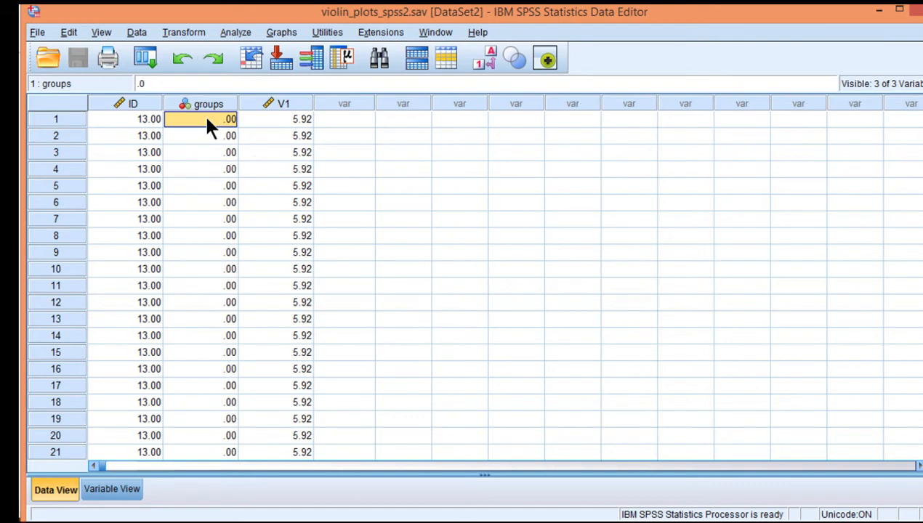
pyautogui.moveTo(210, 117)
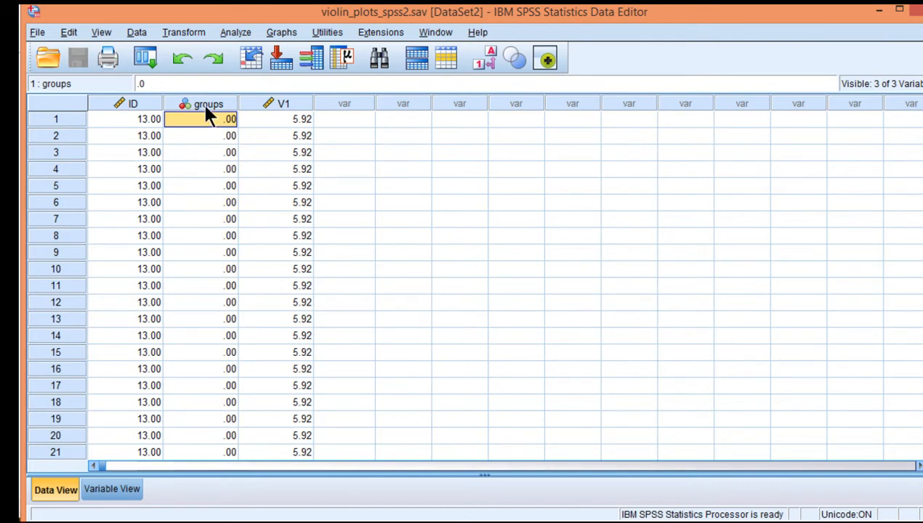
pyautogui.click(282, 104)
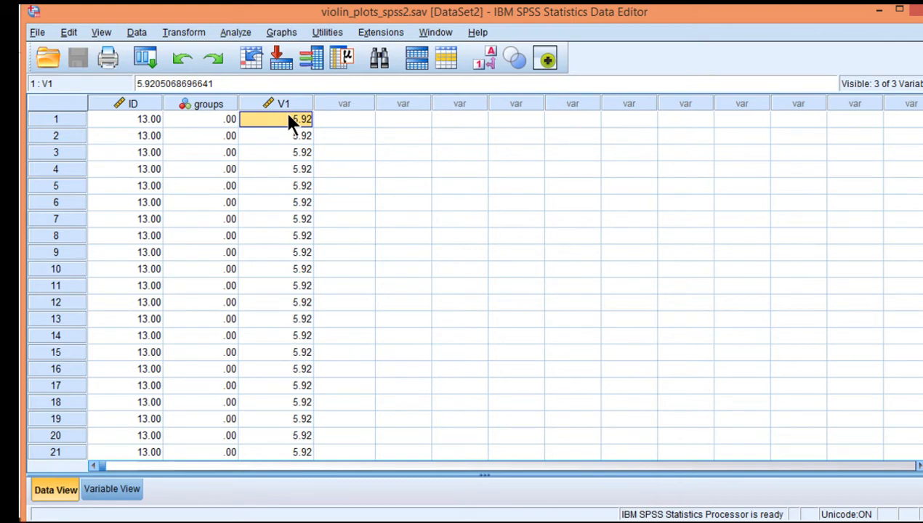
pyautogui.moveTo(206, 128)
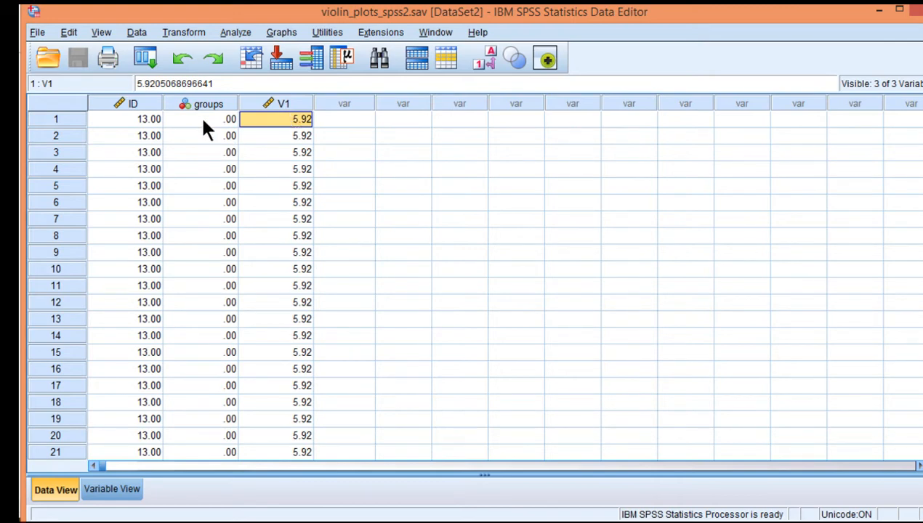
pyautogui.click(209, 104)
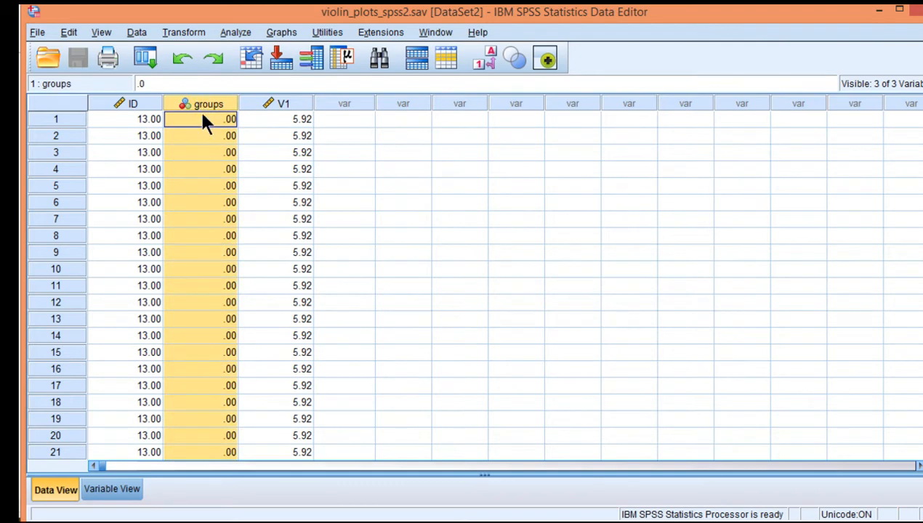
pyautogui.click(301, 119)
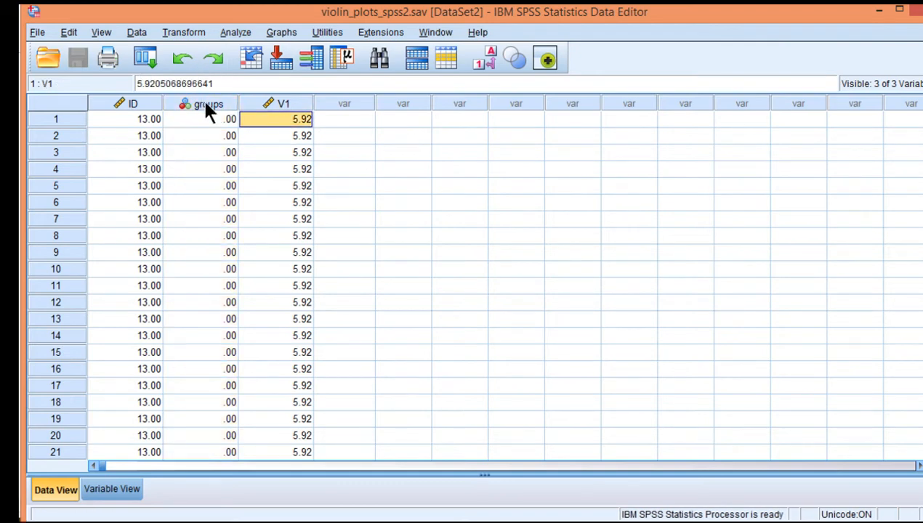
pyautogui.click(282, 104)
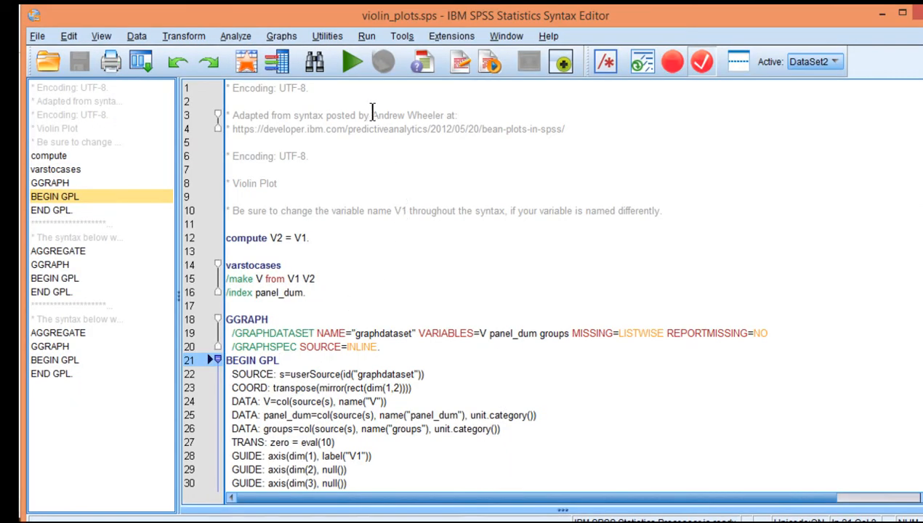
# - Select the first violin plot block from compute V2 = V1 through END GPL and run it
pyautogui.doubleClick(407, 114)
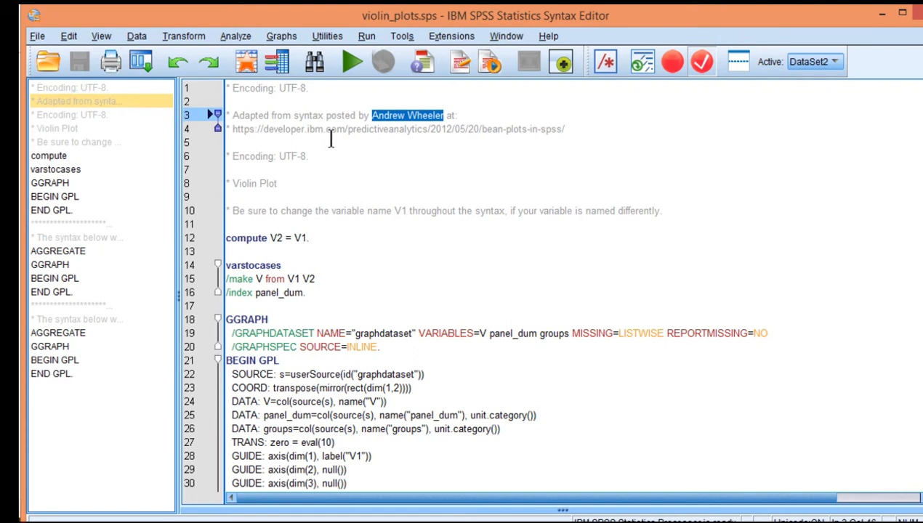
pyautogui.scroll(-3)
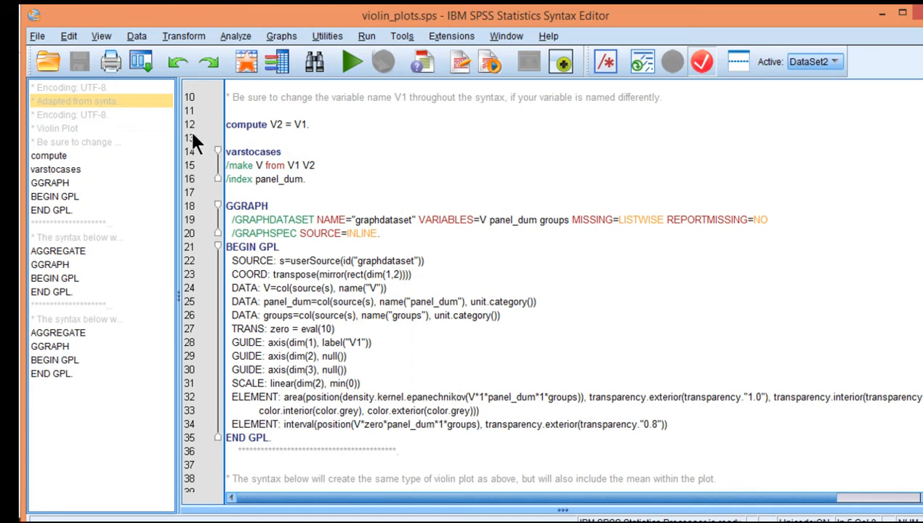
pyautogui.moveTo(227, 125); pyautogui.dragTo(299, 384)
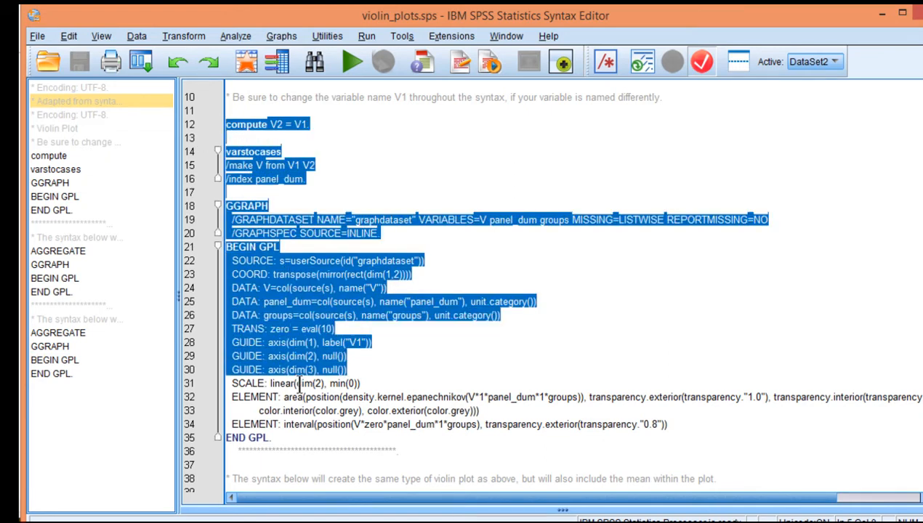
pyautogui.click(351, 61)
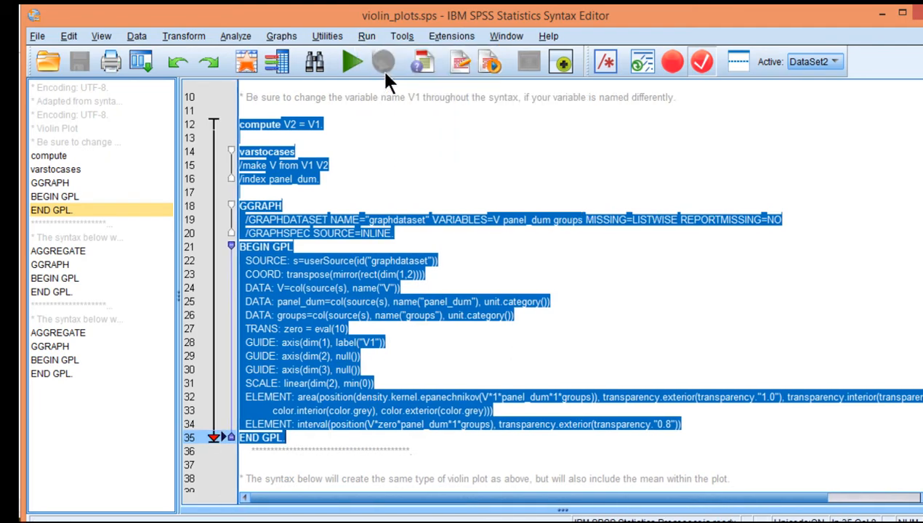
pyautogui.click(352, 61)
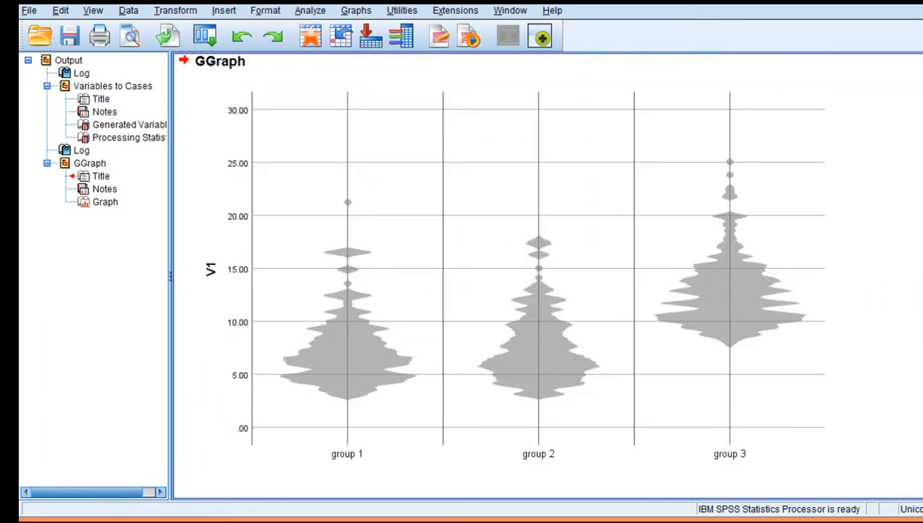
# - Open the GGraph violin plot of V1 by group in the Chart Editor
pyautogui.click(347, 393)
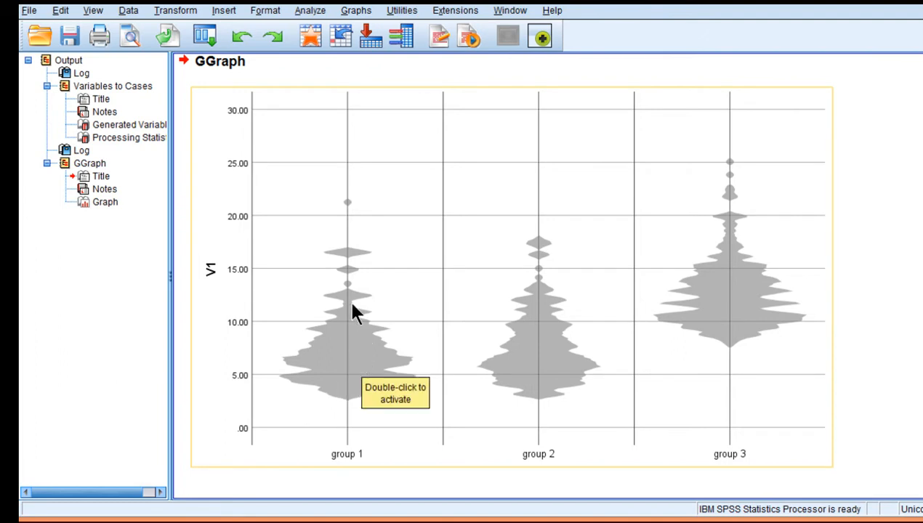
pyautogui.moveTo(730, 312)
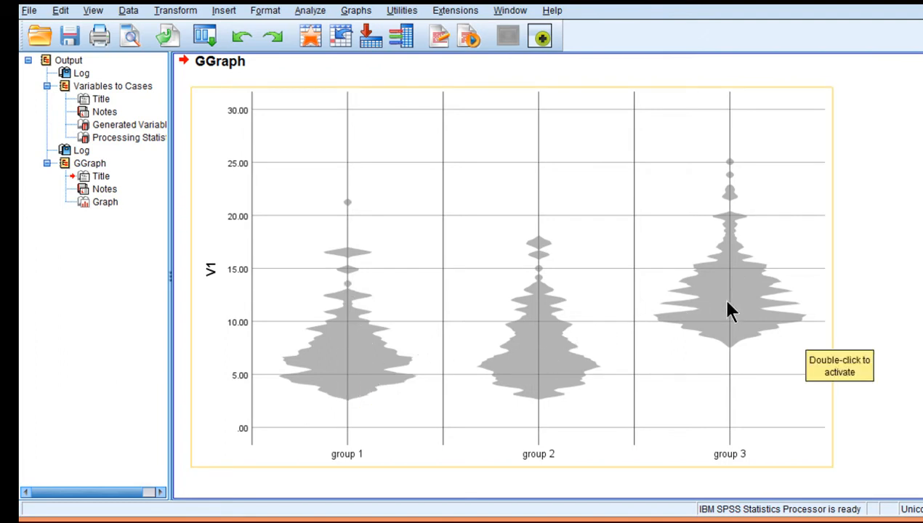
pyautogui.moveTo(734, 178)
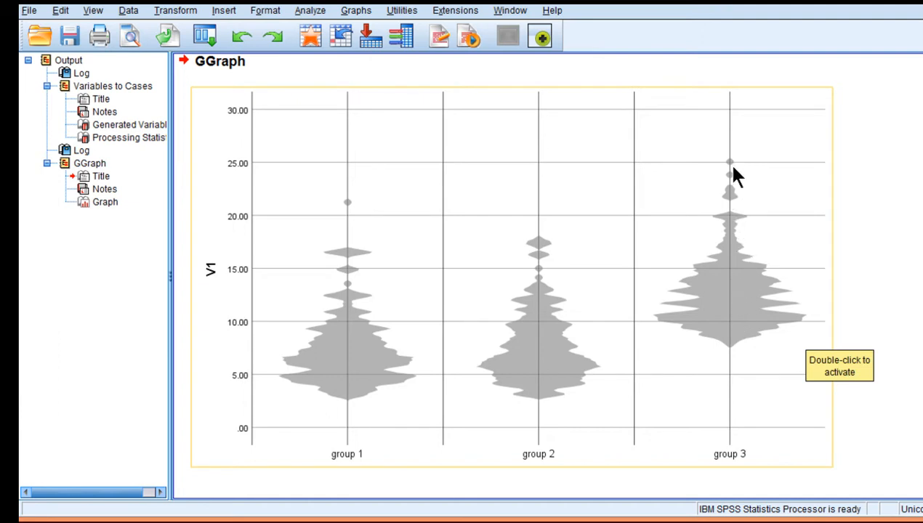
pyautogui.moveTo(349, 282)
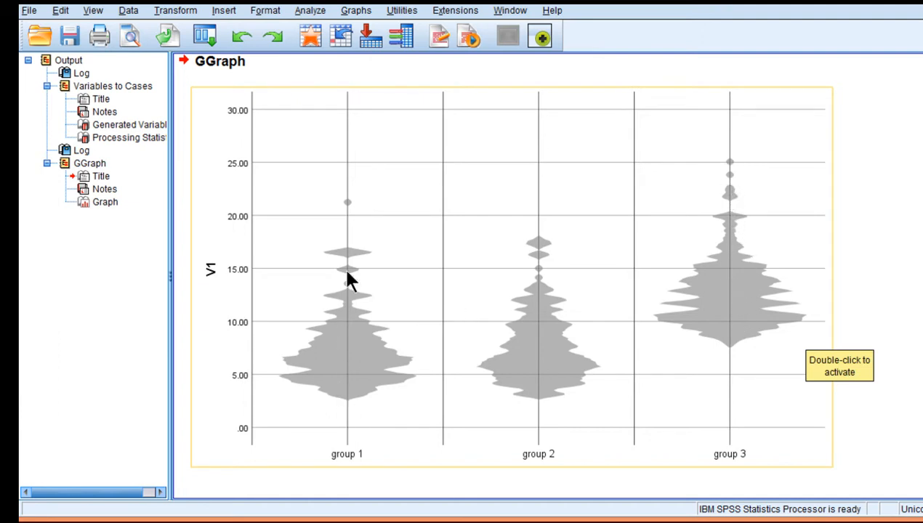
pyautogui.moveTo(735, 307)
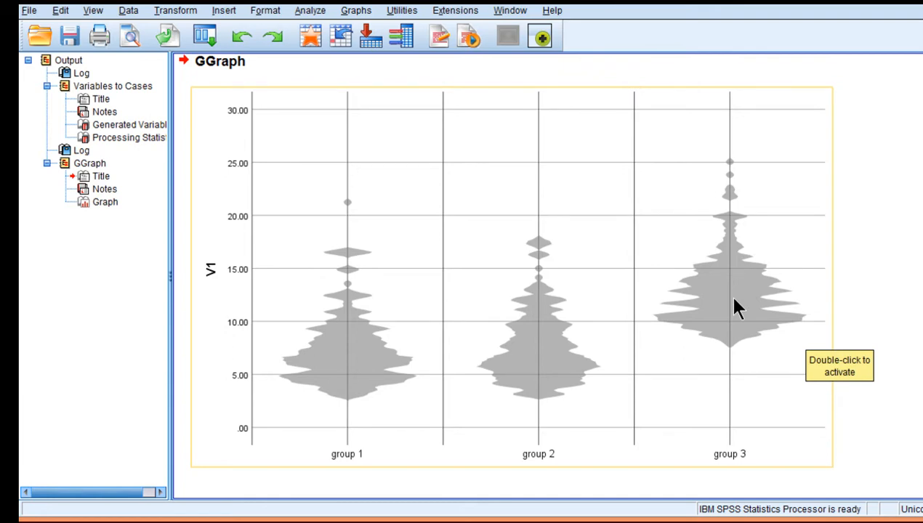
pyautogui.moveTo(451, 346)
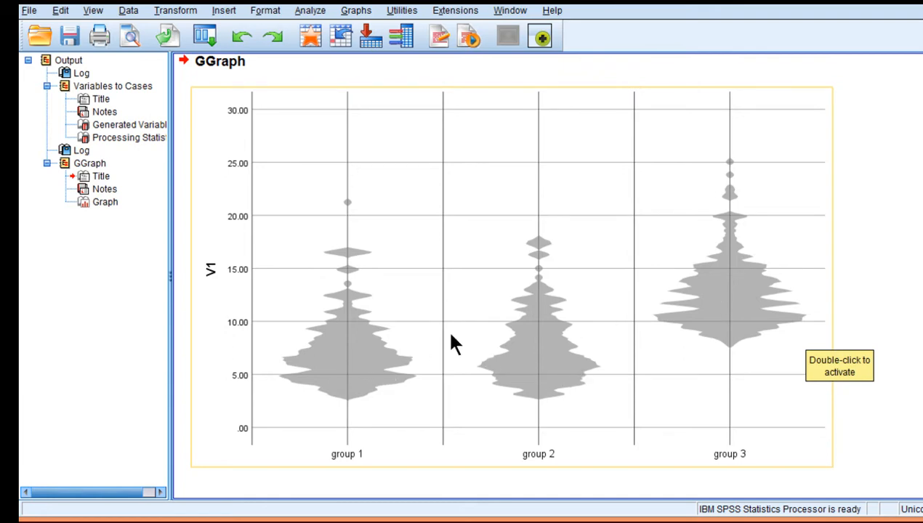
pyautogui.moveTo(427, 279)
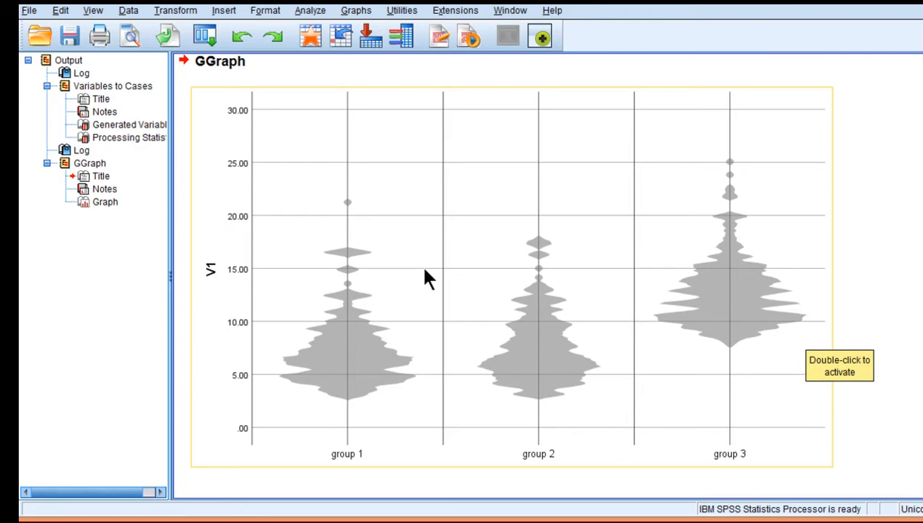
pyautogui.doubleClick(429, 280)
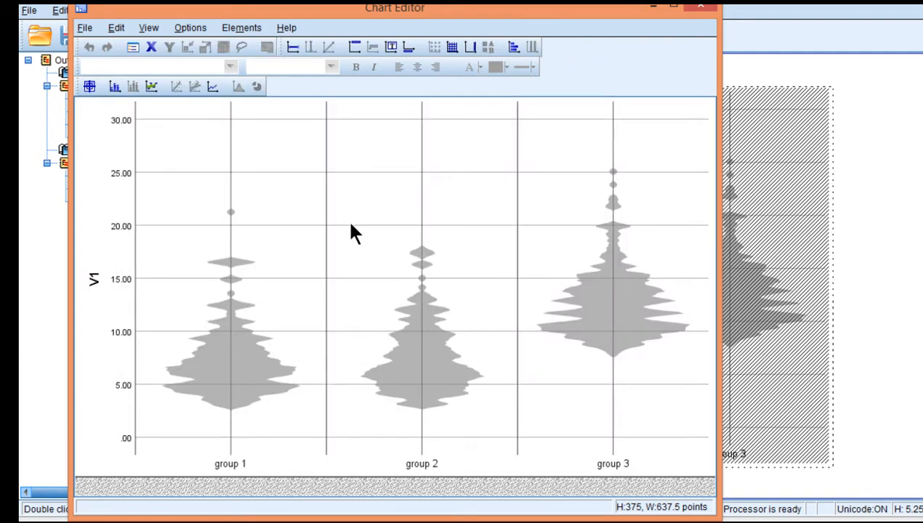
# - Set the grid lines' colour to Transparent in their Properties and apply it
pyautogui.doubleClick(349, 224)
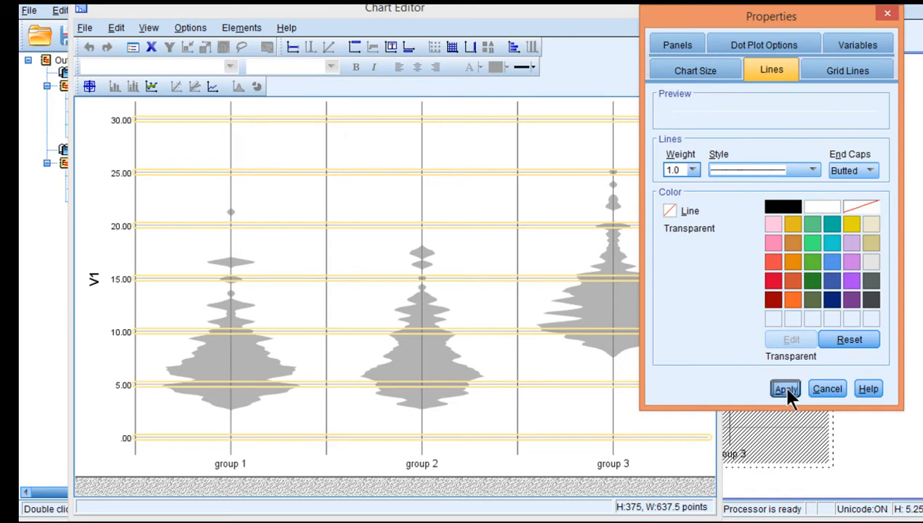
pyautogui.click(785, 390)
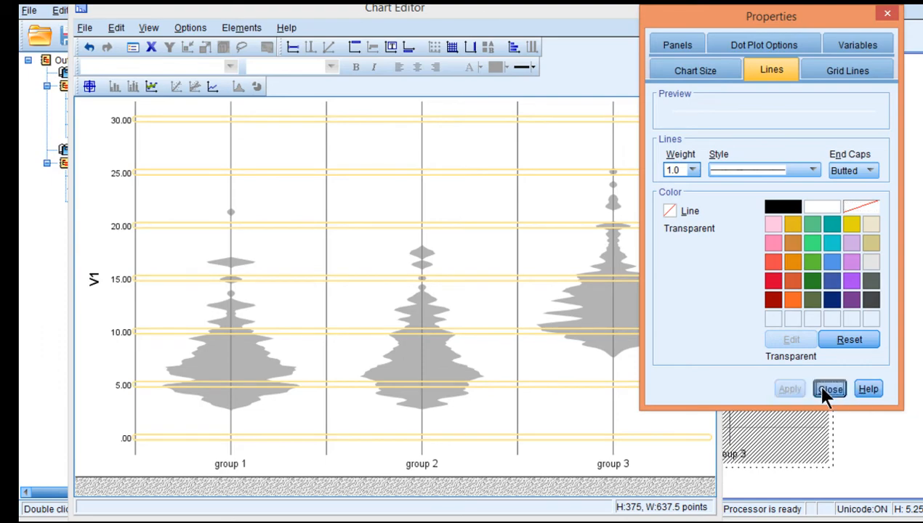
pyautogui.click(829, 390)
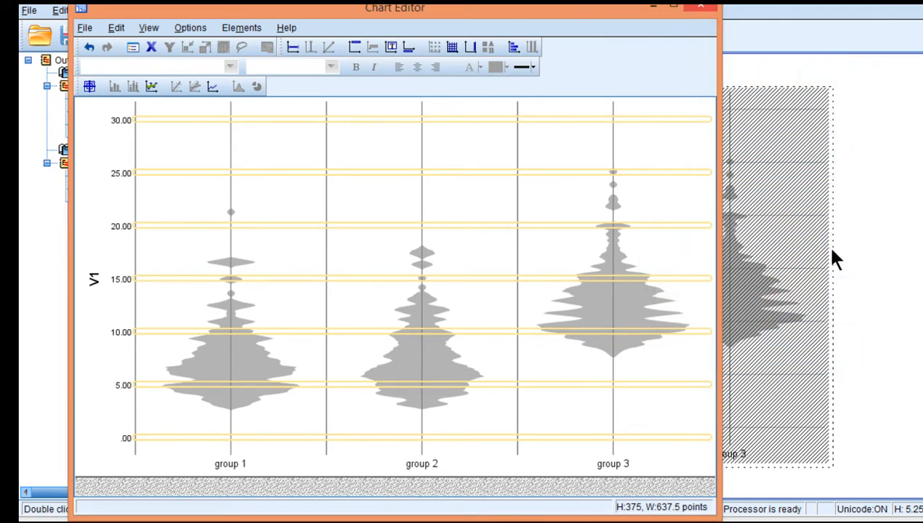
# - Close the Chart Editor so the output shows the grid-free violin plots
pyautogui.click(701, 6)
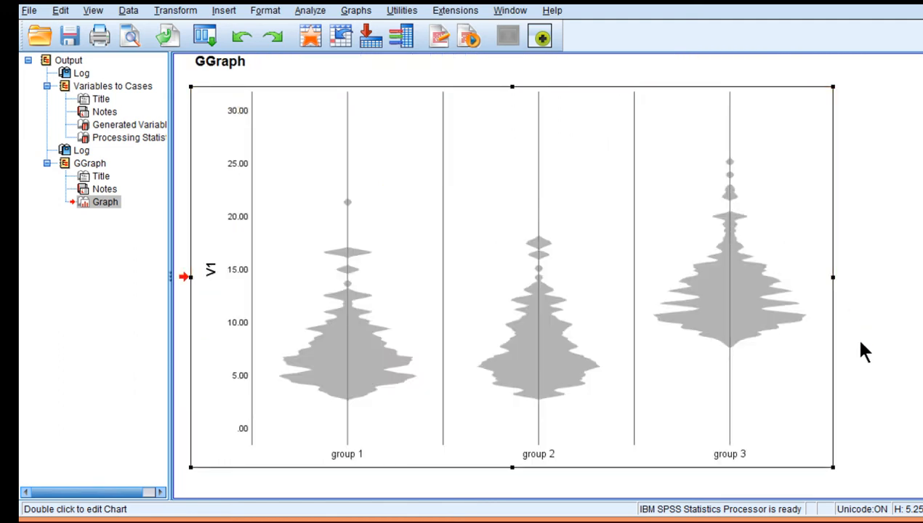
pyautogui.moveTo(160, 366)
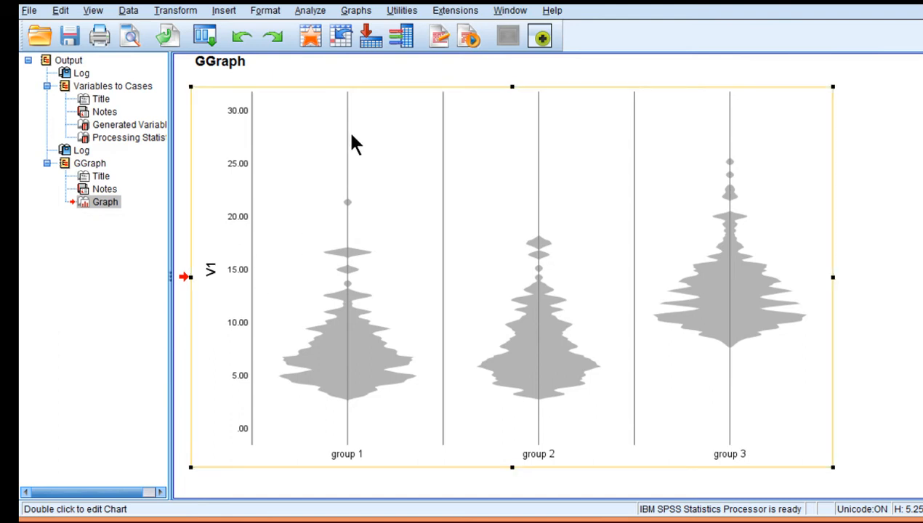
pyautogui.moveTo(662, 218)
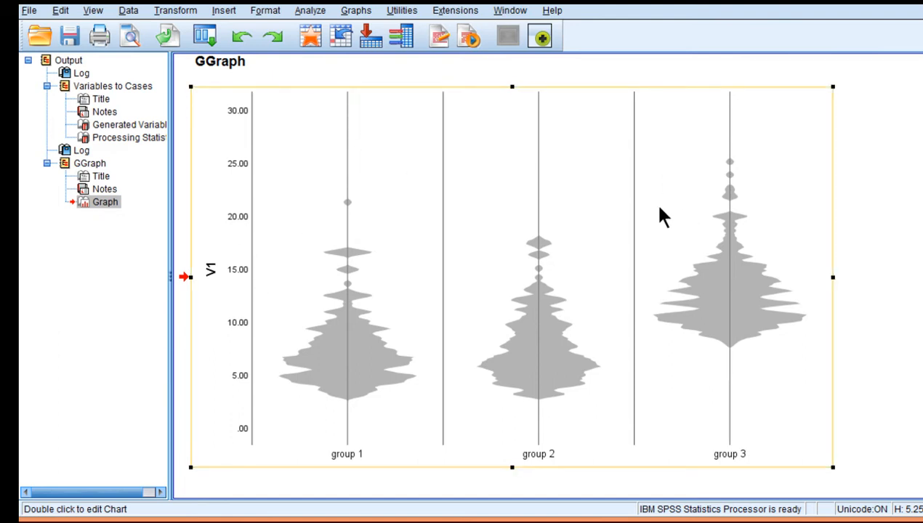
pyautogui.moveTo(582, 298)
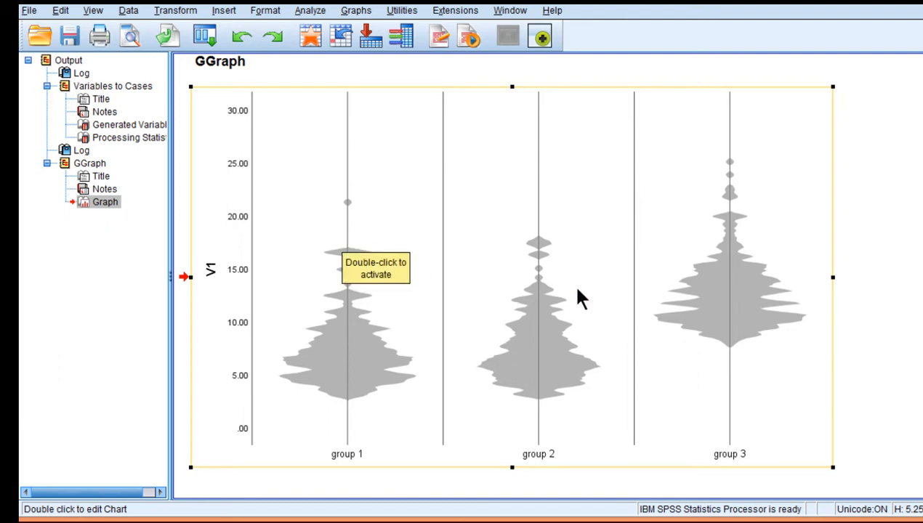
pyautogui.moveTo(880, 407)
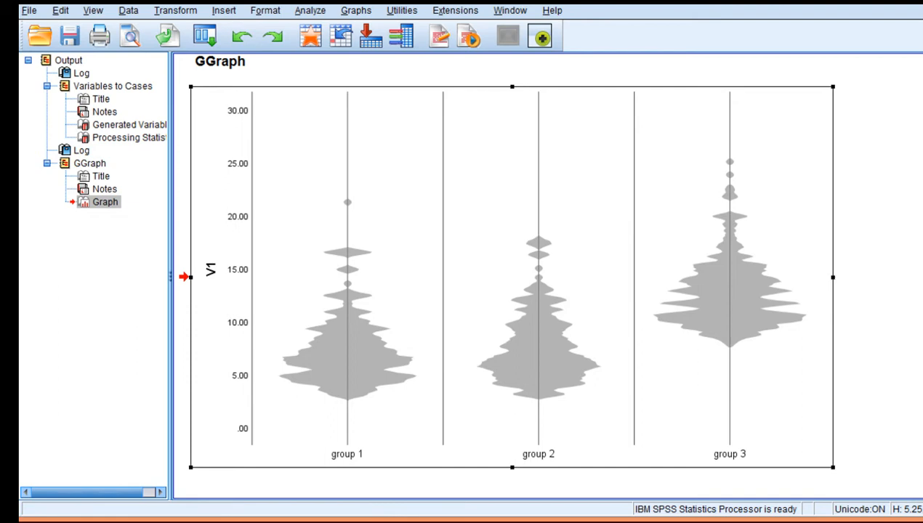
pyautogui.click(371, 367)
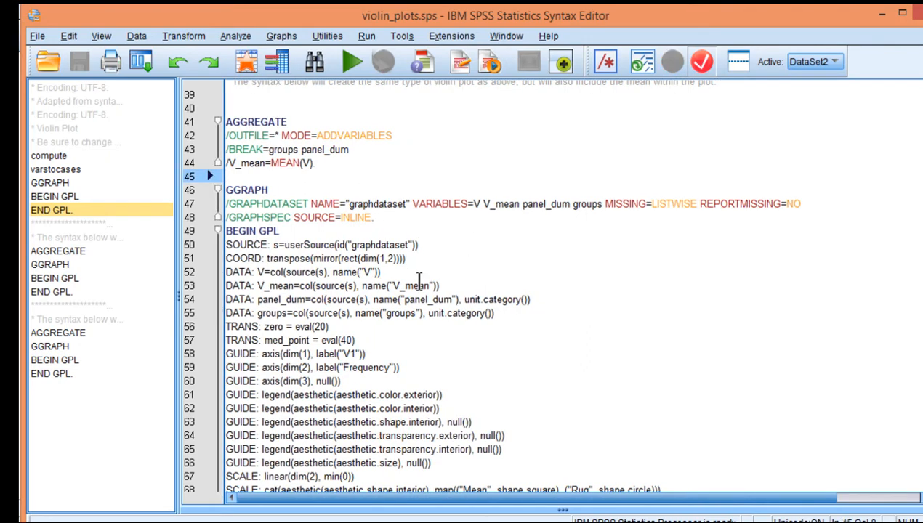
# - Review the restructured V values and the comment describing violin plots with the mean
pyautogui.scroll(3)
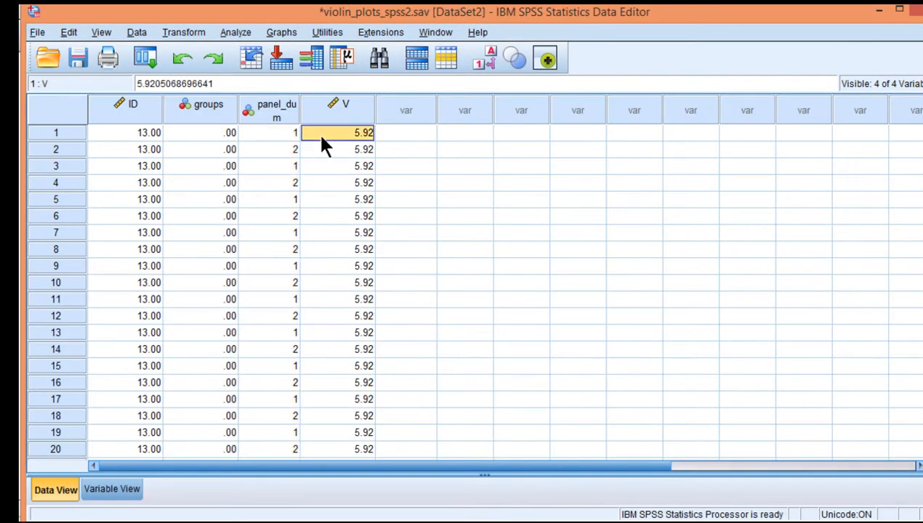
pyautogui.click(267, 132)
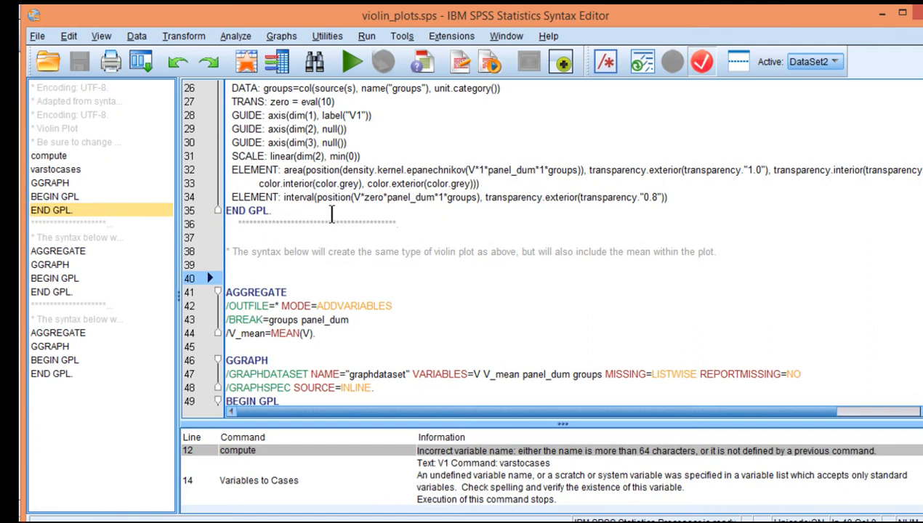
pyautogui.scroll(-3)
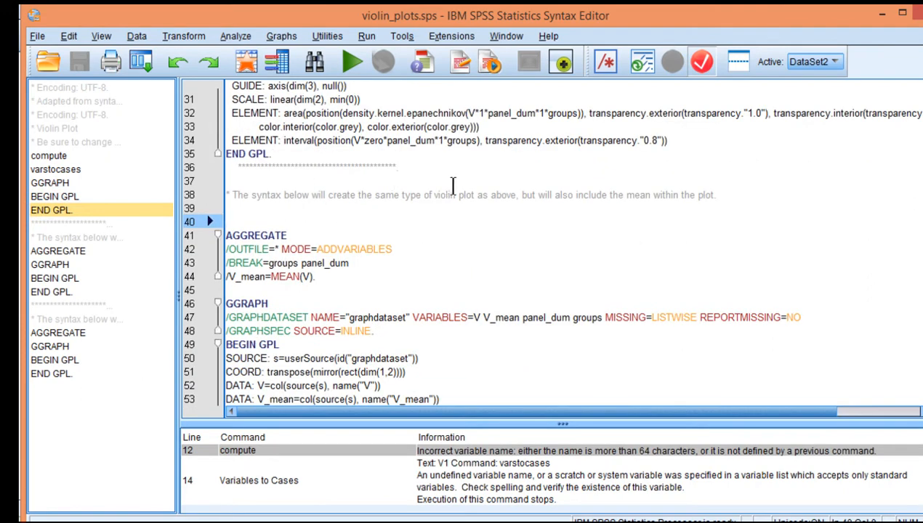
pyautogui.doubleClick(637, 195)
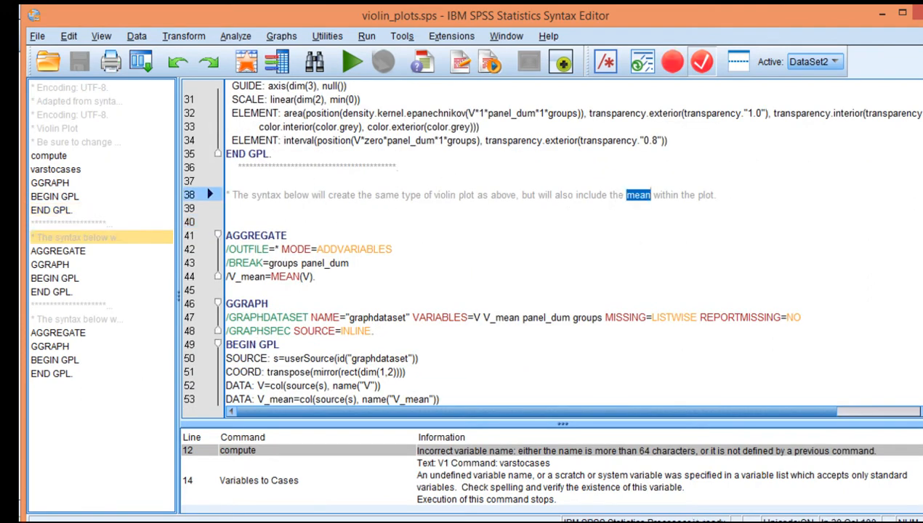
pyautogui.click(591, 195)
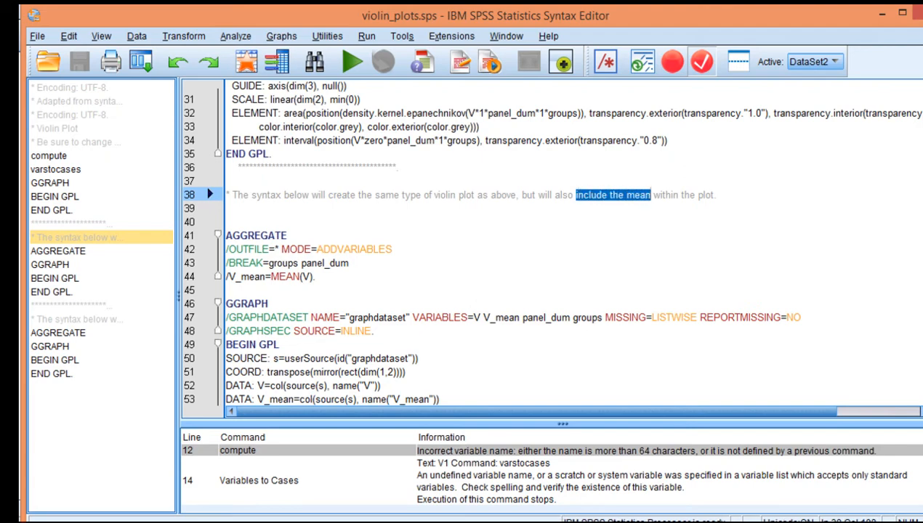
pyautogui.scroll(3)
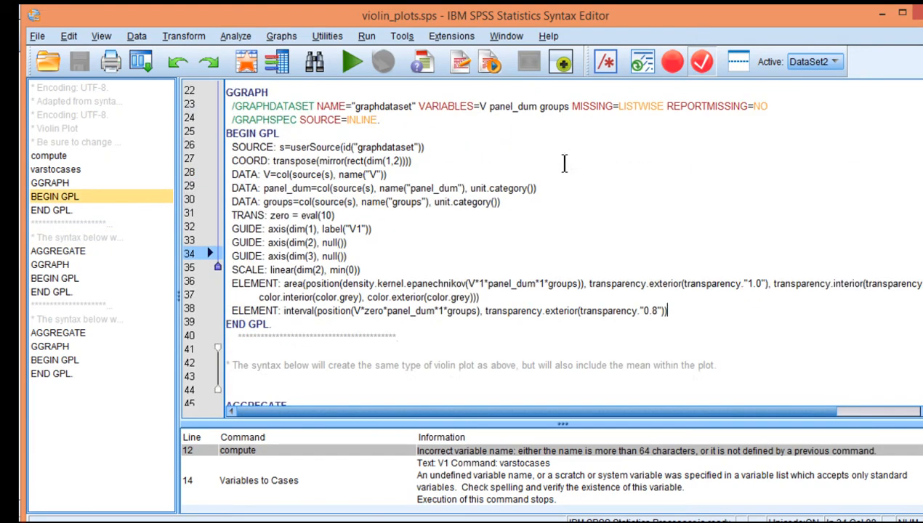
# - Review the AGGREGATE/GGRAPH mean block with its panel_dum index through END GPL
pyautogui.scroll(-3)
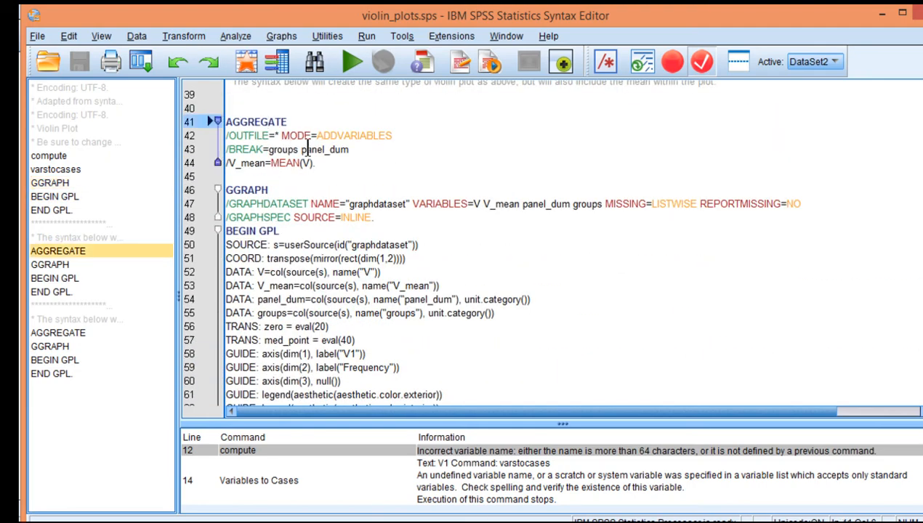
pyautogui.scroll(3)
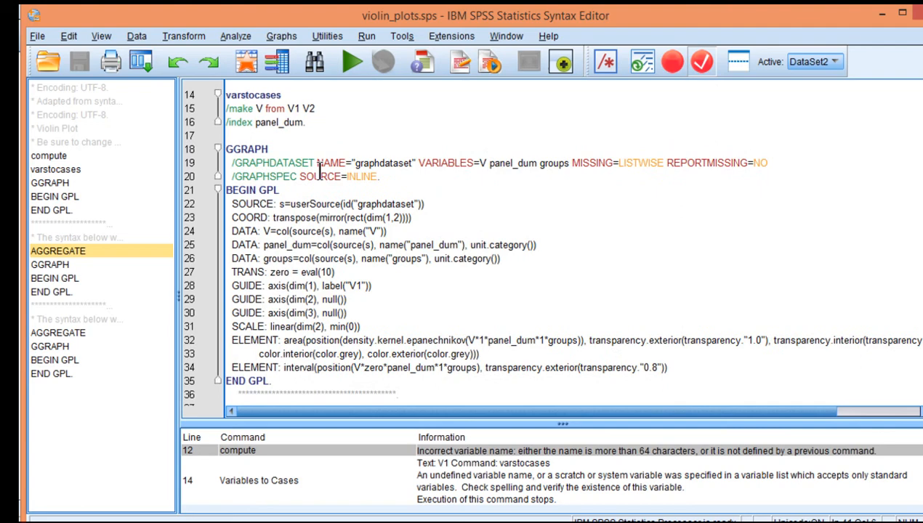
pyautogui.doubleClick(282, 122)
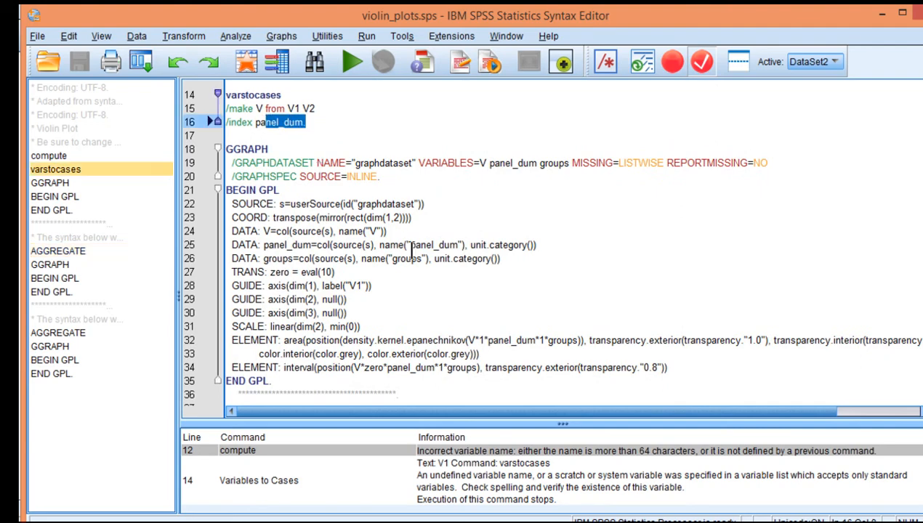
pyautogui.scroll(-3)
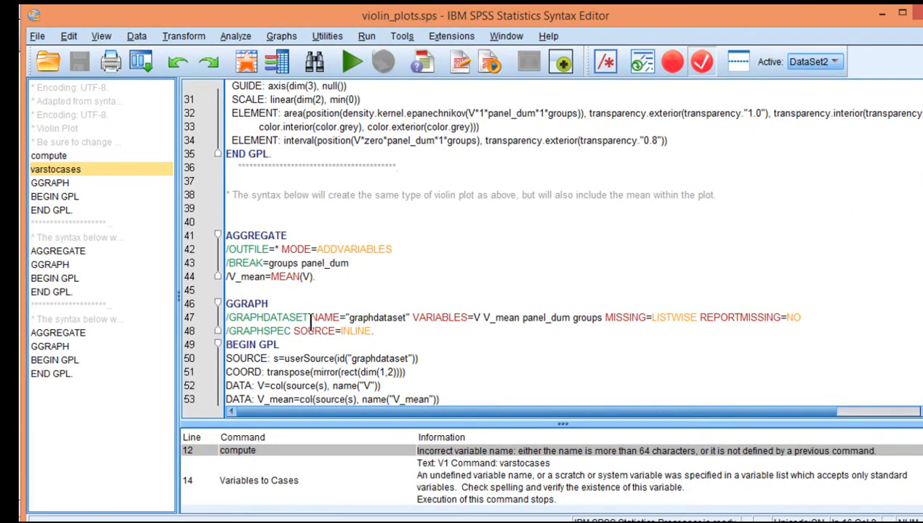
pyautogui.scroll(-3)
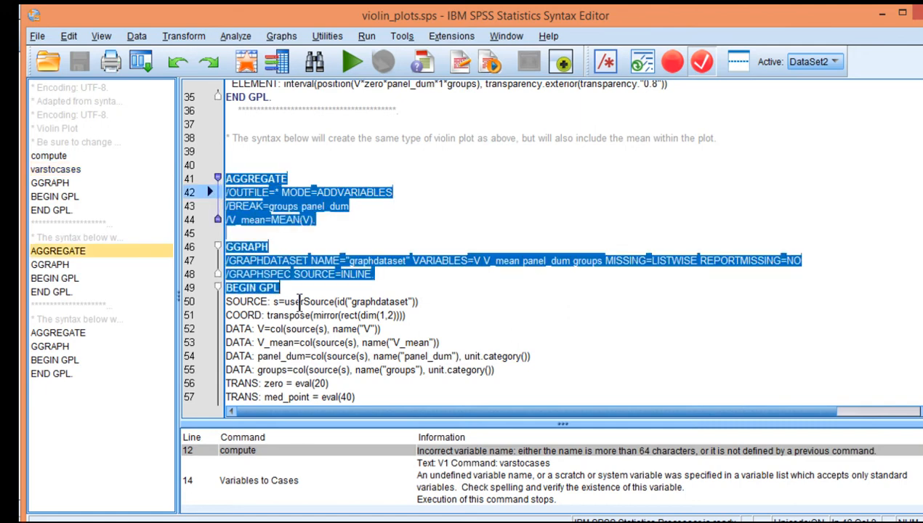
pyautogui.scroll(-3)
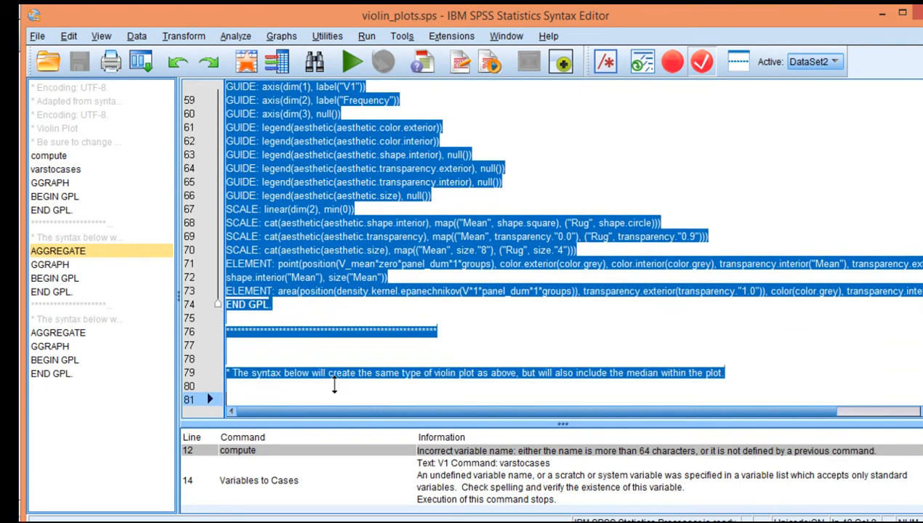
# - Run the selected syntax drawing violin plots of V1 with each group's mean marked
pyautogui.click(367, 35)
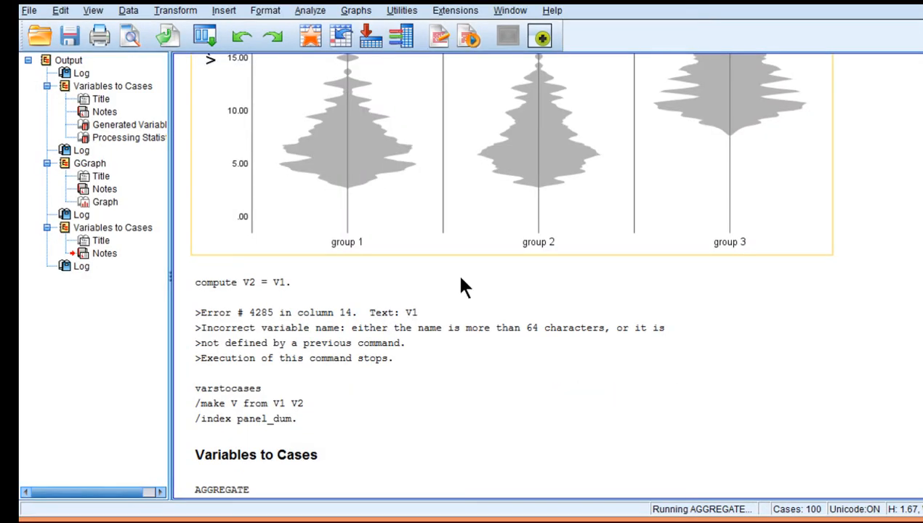
pyautogui.moveTo(479, 325)
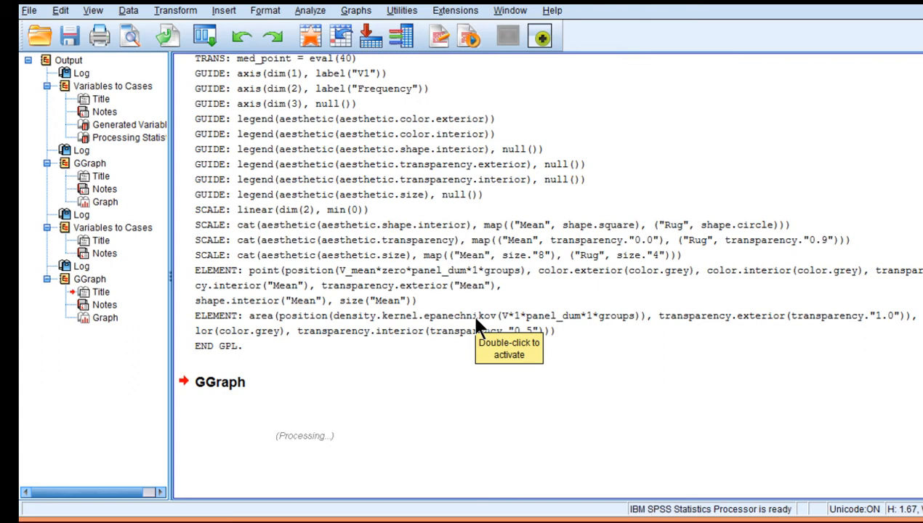
pyautogui.moveTo(477, 329)
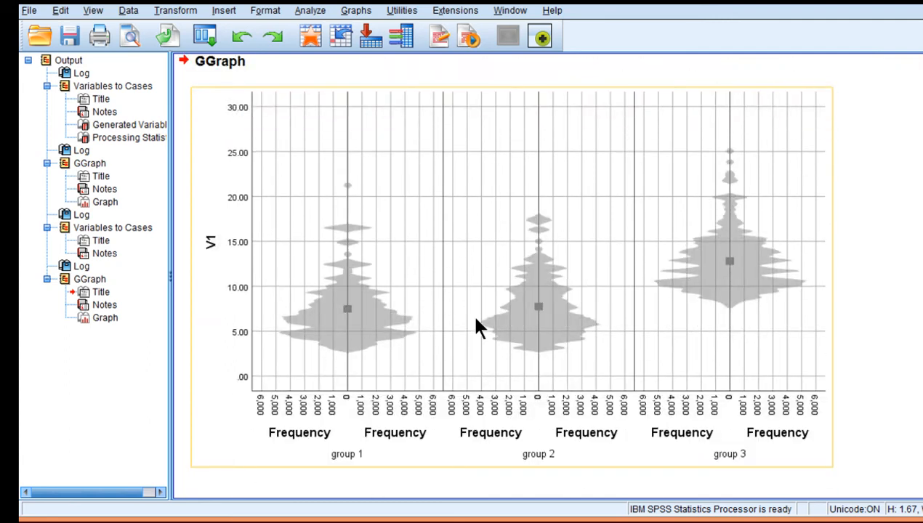
pyautogui.moveTo(346, 320)
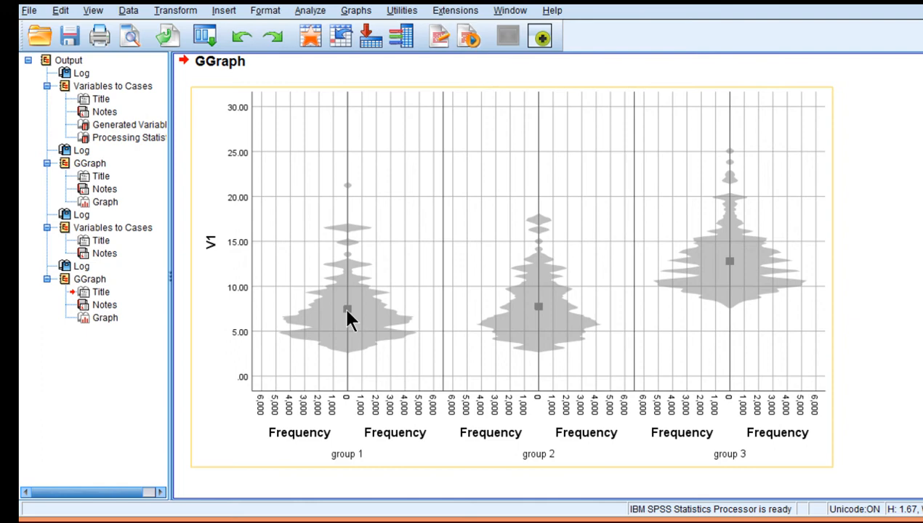
pyautogui.moveTo(584, 308)
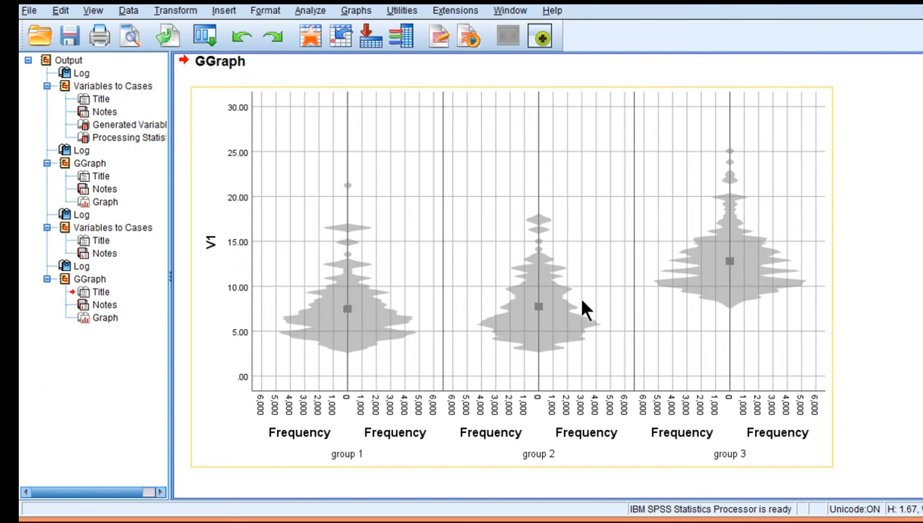
pyautogui.moveTo(525, 317)
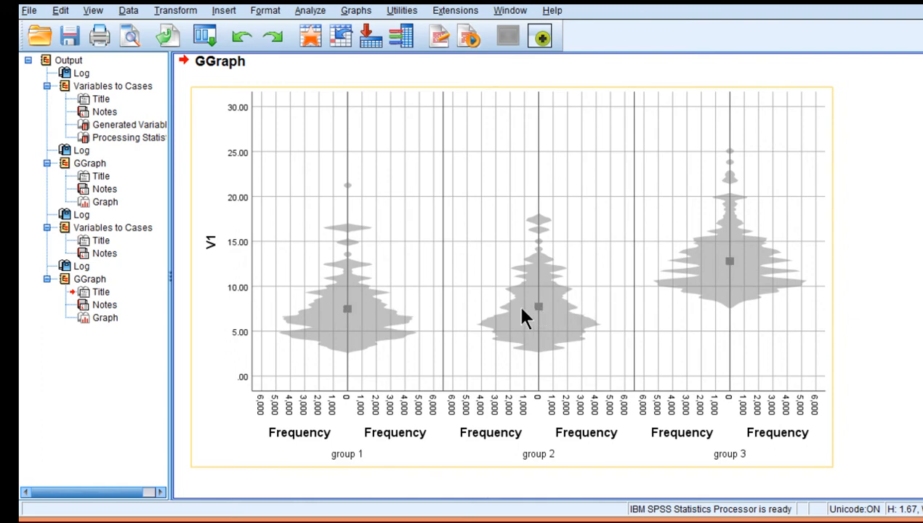
pyautogui.moveTo(759, 255)
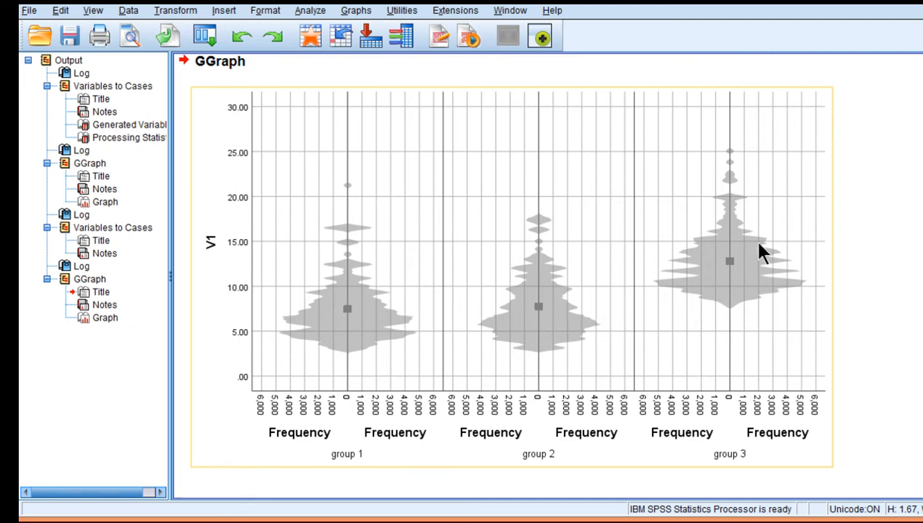
pyautogui.moveTo(545, 172)
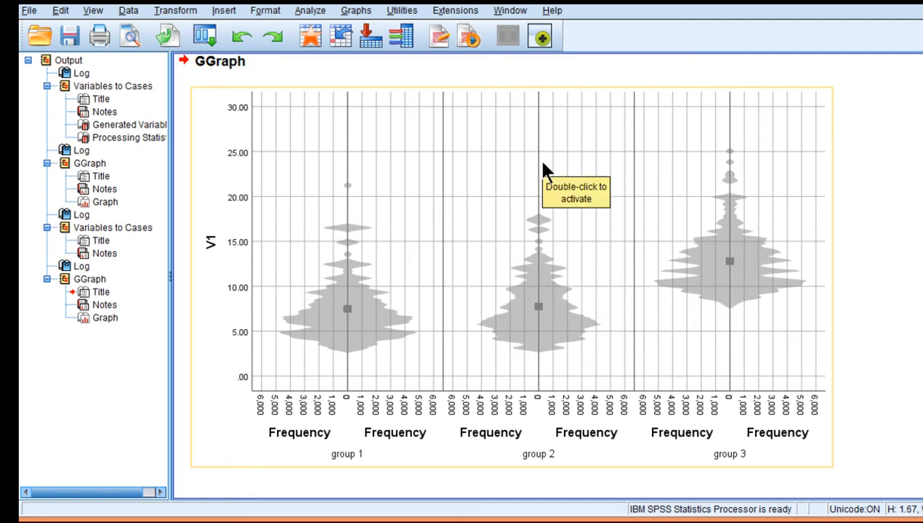
pyautogui.moveTo(509, 172)
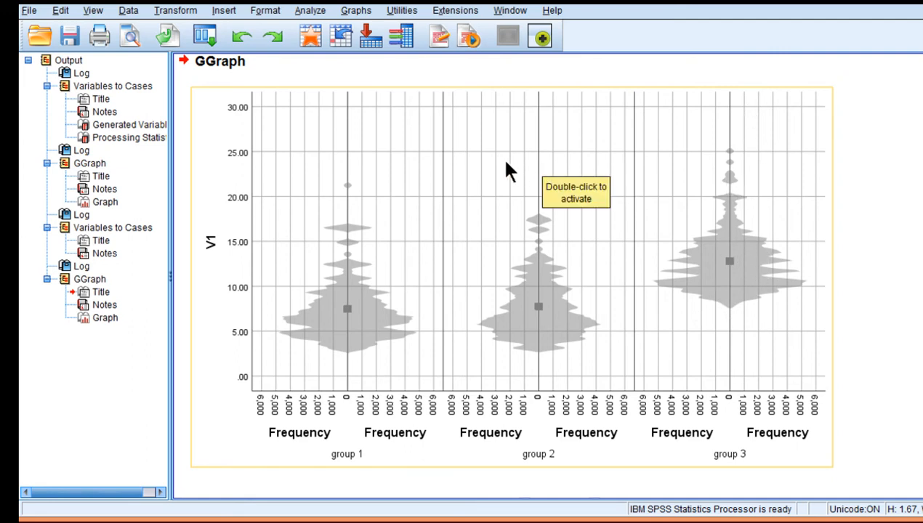
pyautogui.moveTo(466, 413)
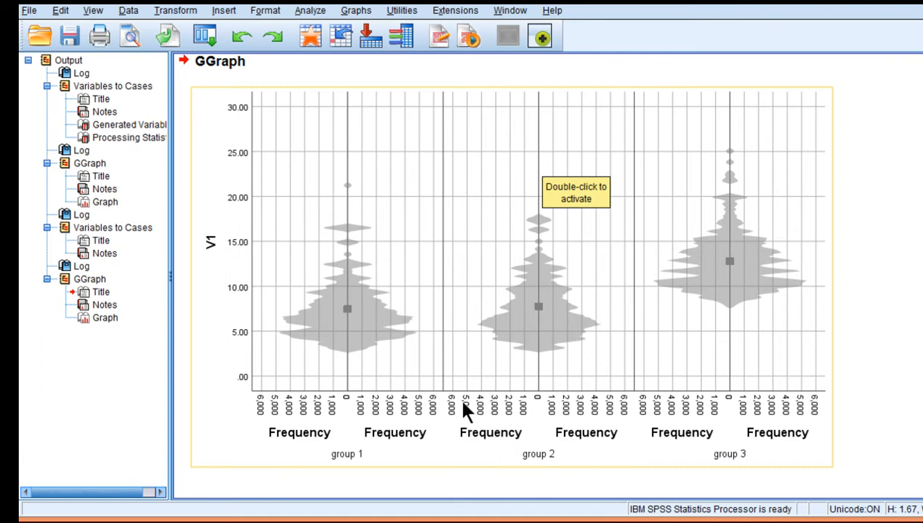
pyautogui.moveTo(552, 414)
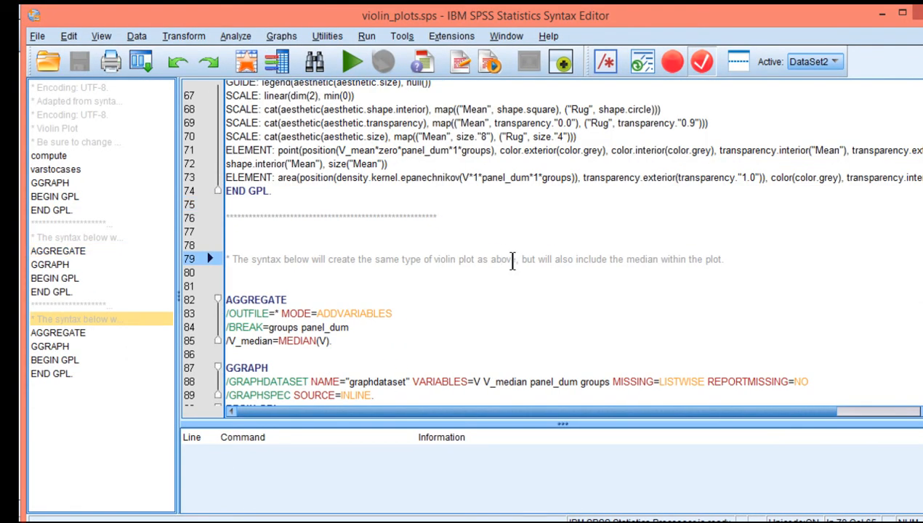
# - Run the median AGGREGATE through END GPL block via Run > Selection
pyautogui.scroll(3)
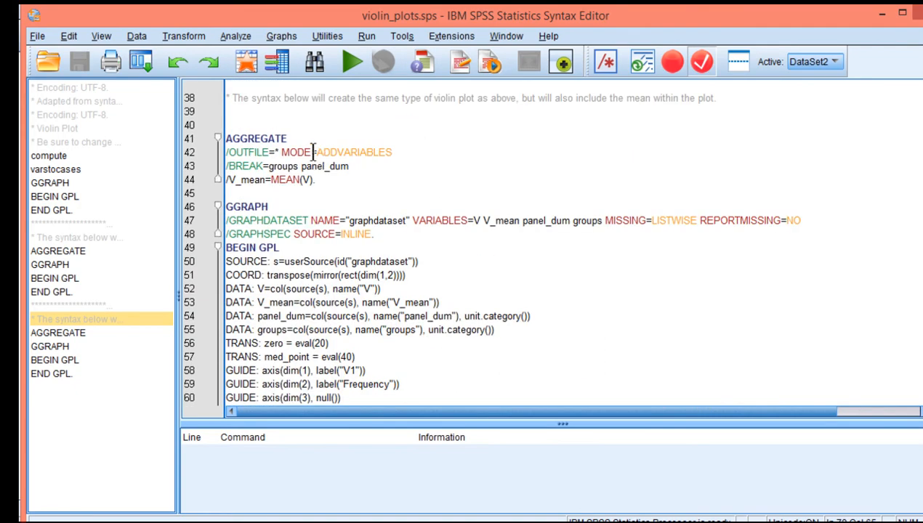
pyautogui.doubleClick(283, 180)
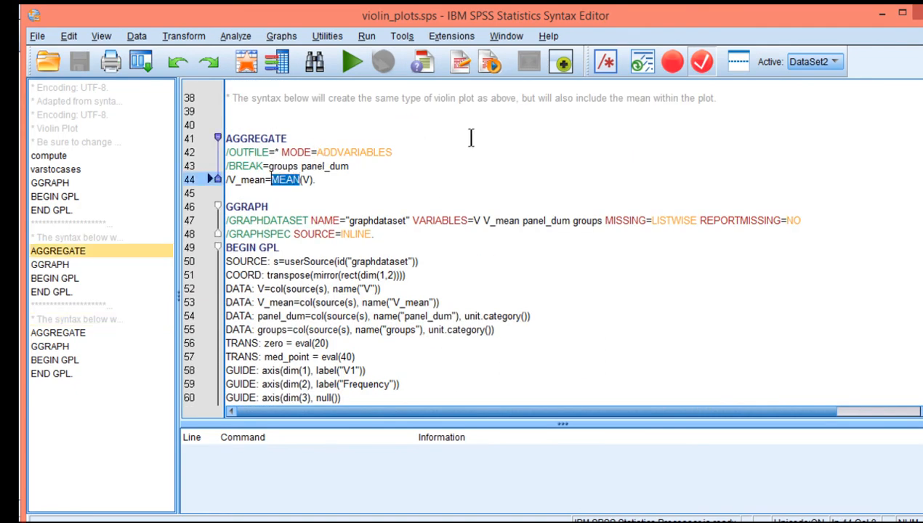
pyautogui.scroll(-3)
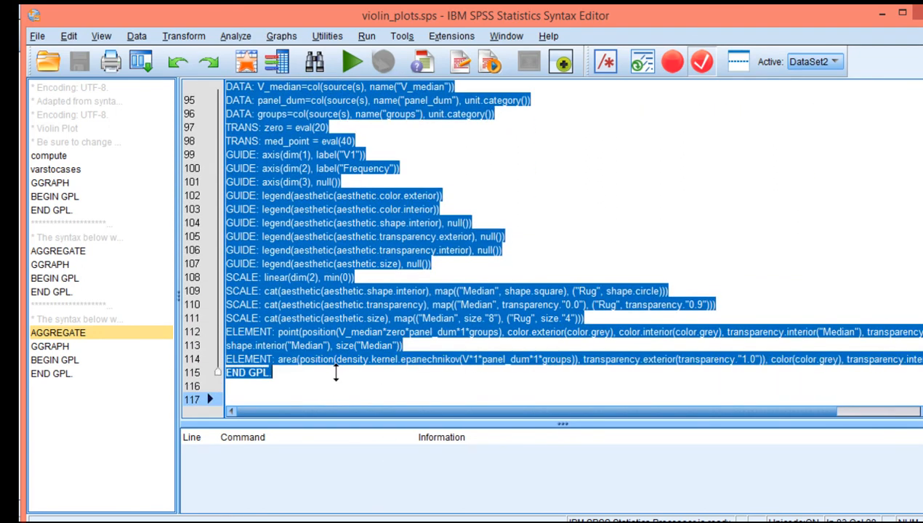
pyautogui.click(366, 35)
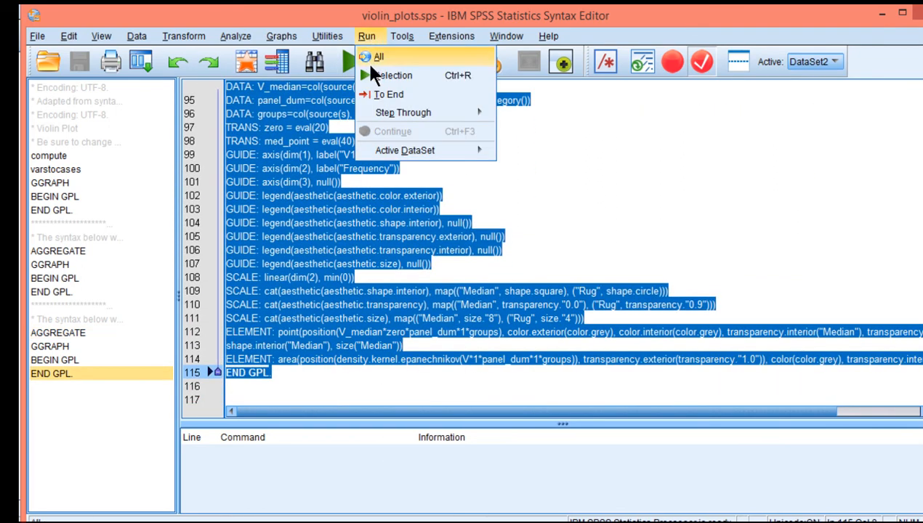
pyautogui.click(378, 57)
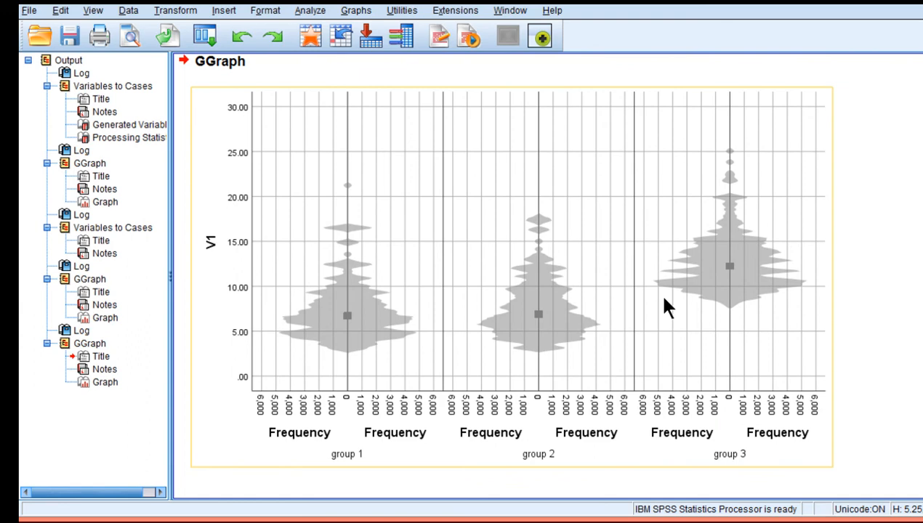
pyautogui.moveTo(735, 279)
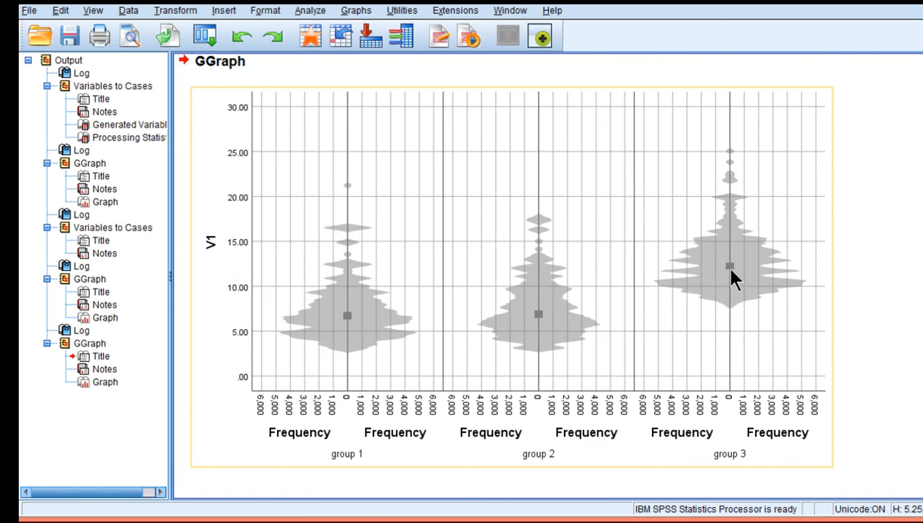
pyautogui.moveTo(730, 273)
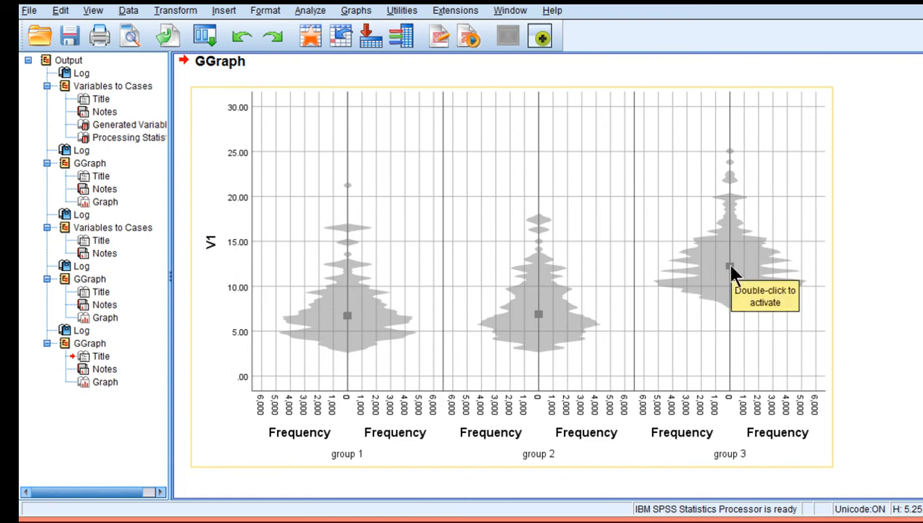
pyautogui.moveTo(738, 284)
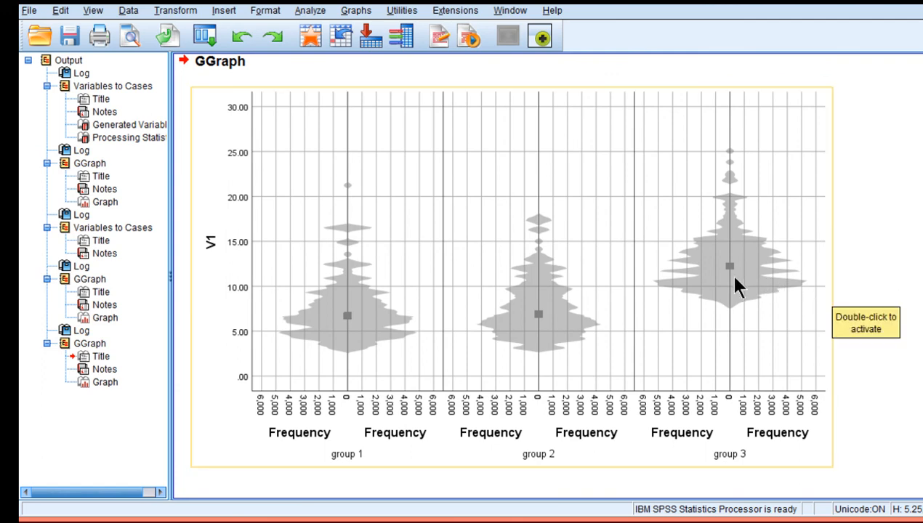
pyautogui.moveTo(729, 279)
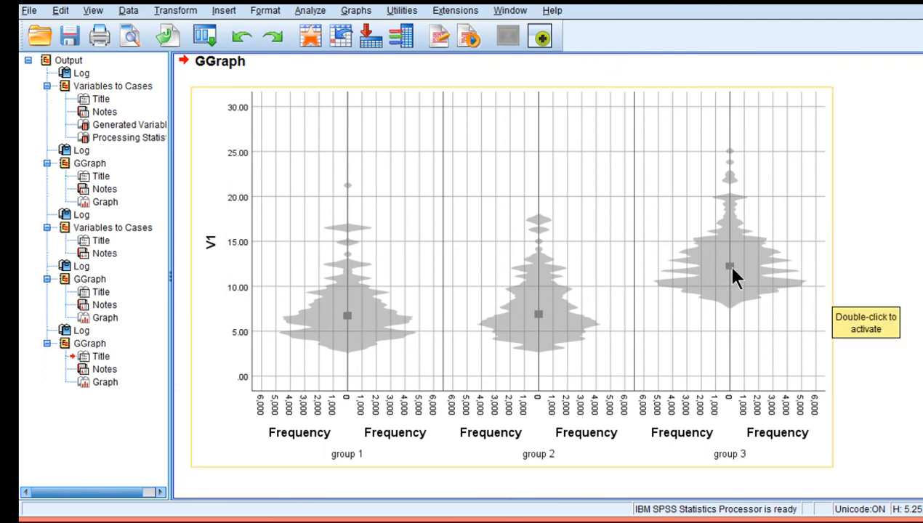
pyautogui.scroll(-3)
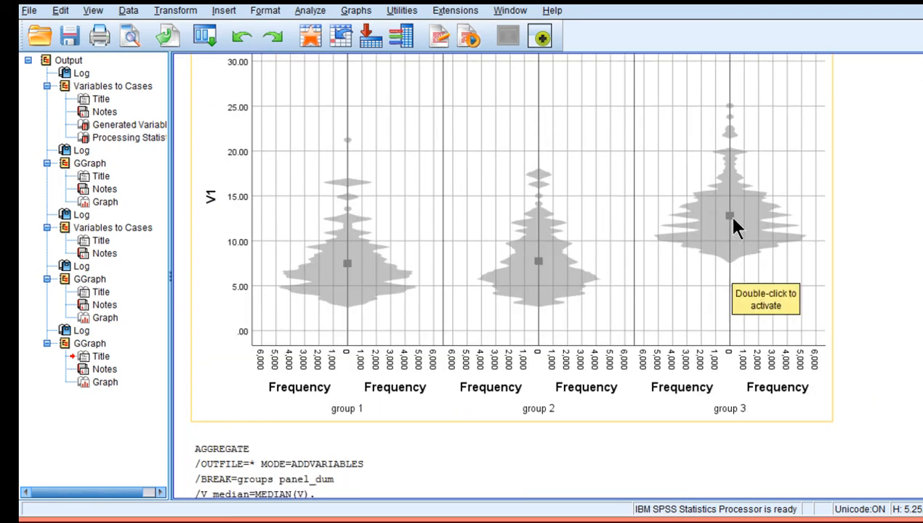
pyautogui.moveTo(733, 221)
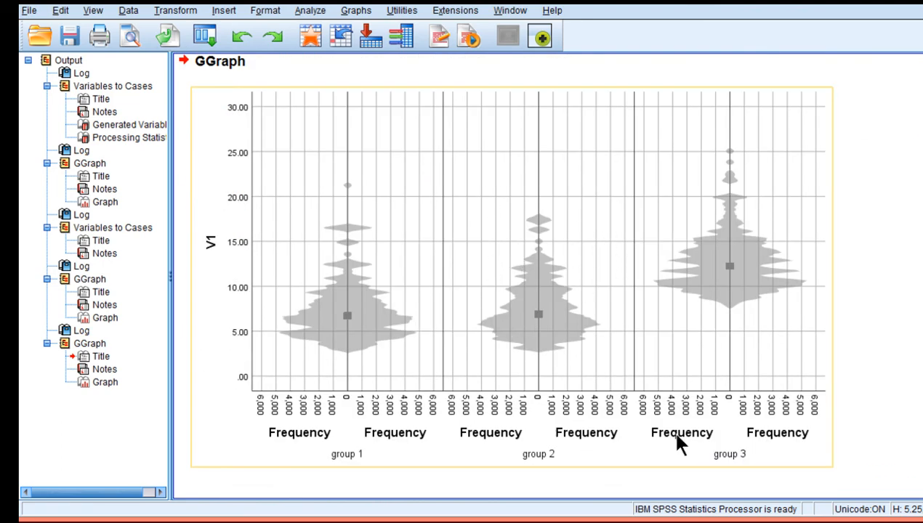
pyautogui.moveTo(545, 440)
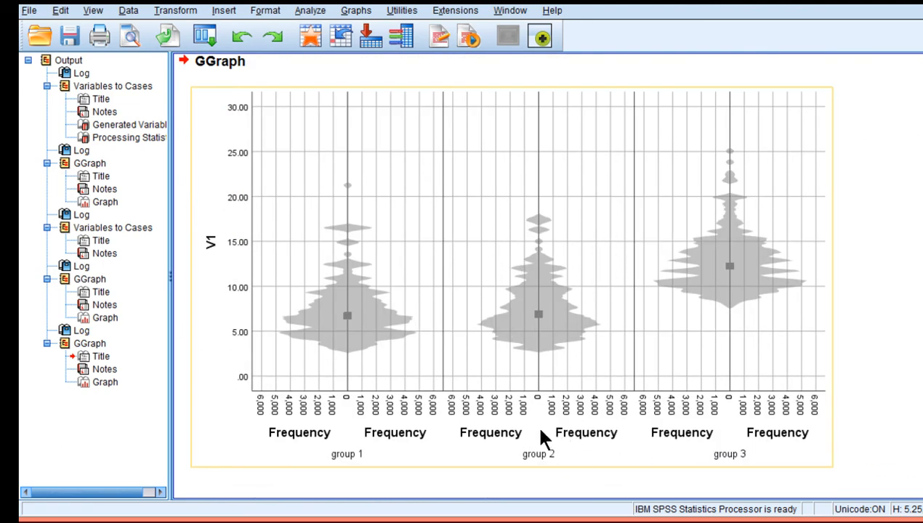